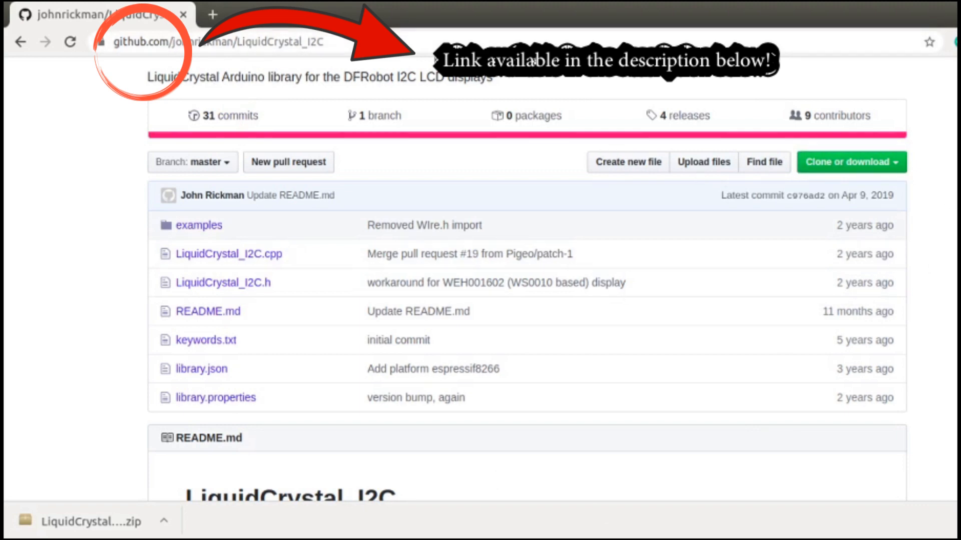
Step: Download the LiquidCrystal_I2C repository as a ZIP via 'Clone or download'
scroll(up, 3)
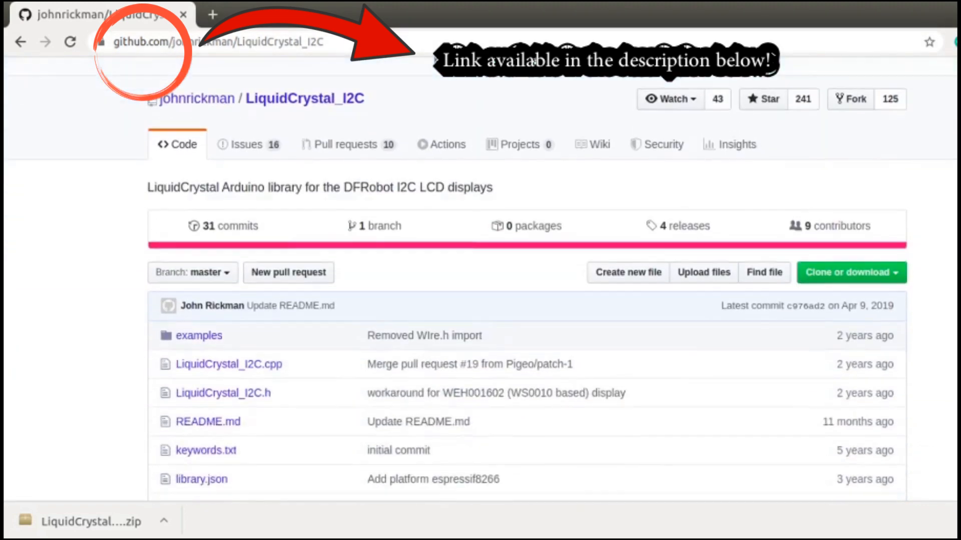
scroll(down, 3)
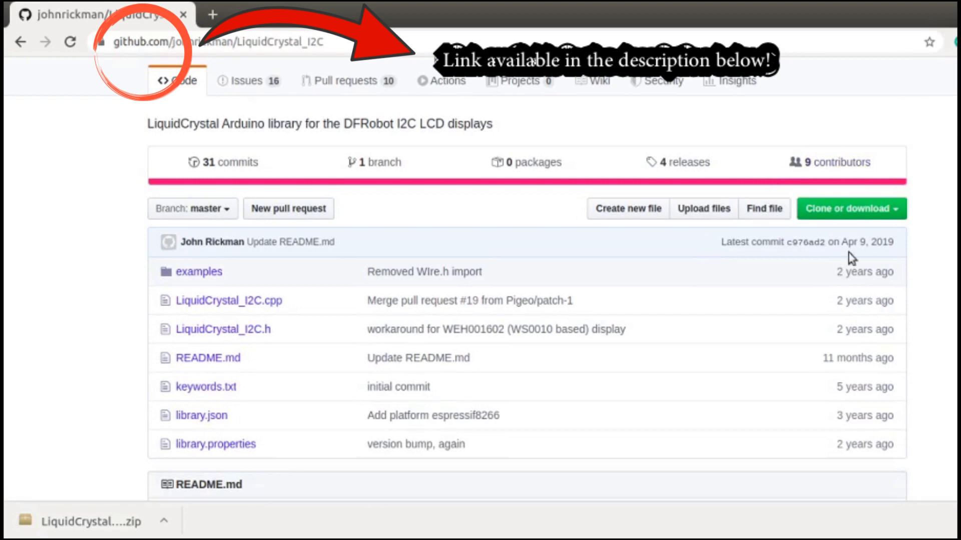
click(851, 208)
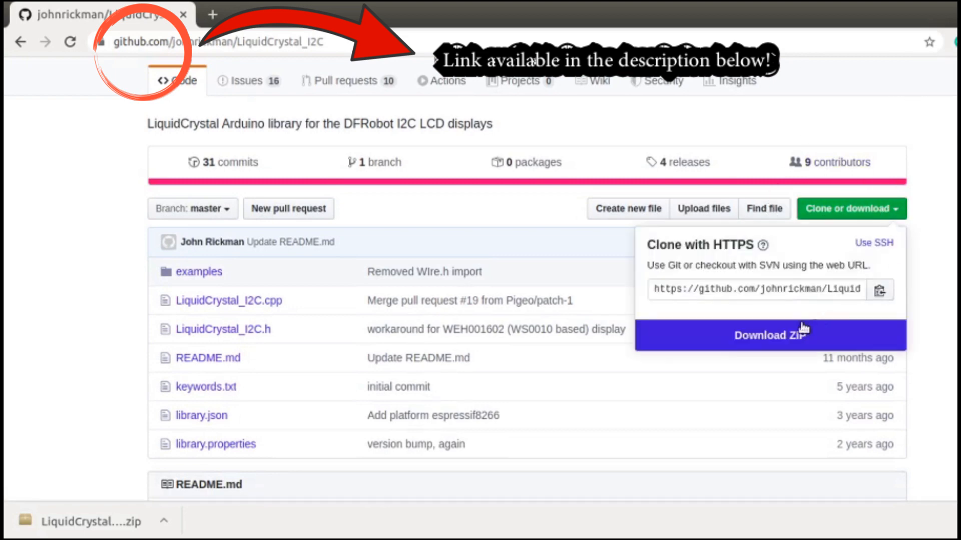
click(769, 335)
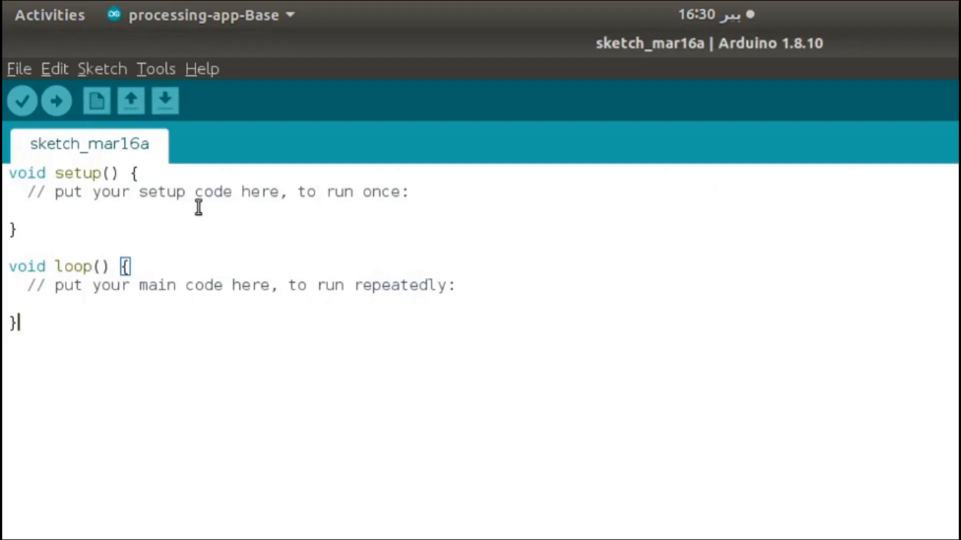
mouse_move(84, 270)
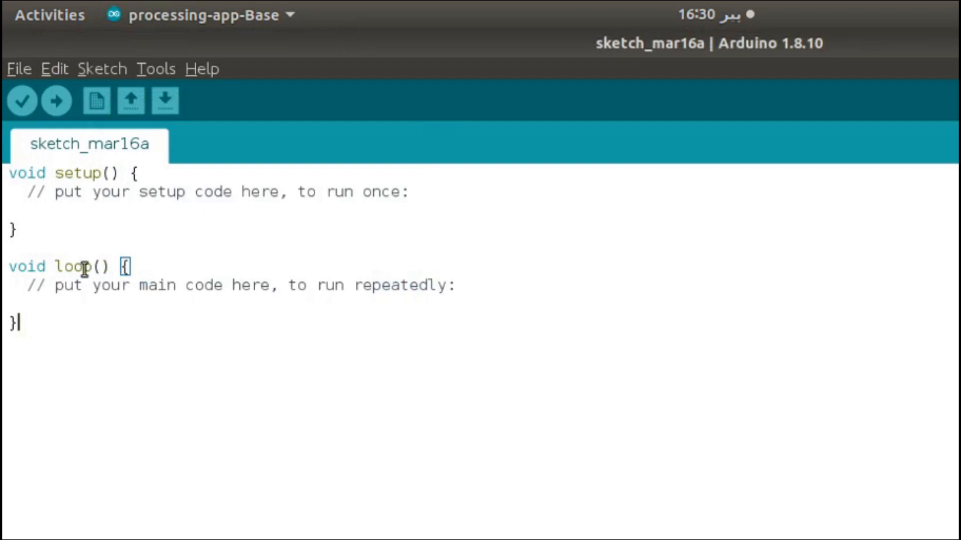
Step: Add a .ZIP library from Sketch > Include Library, choosing LiquidCrystal_I2C-master in Downloads
click(102, 69)
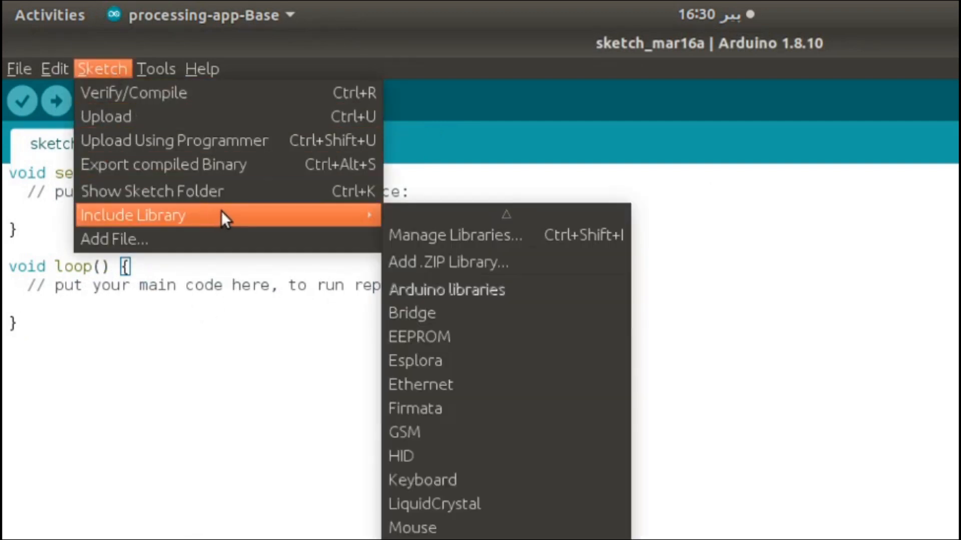
mouse_move(446, 262)
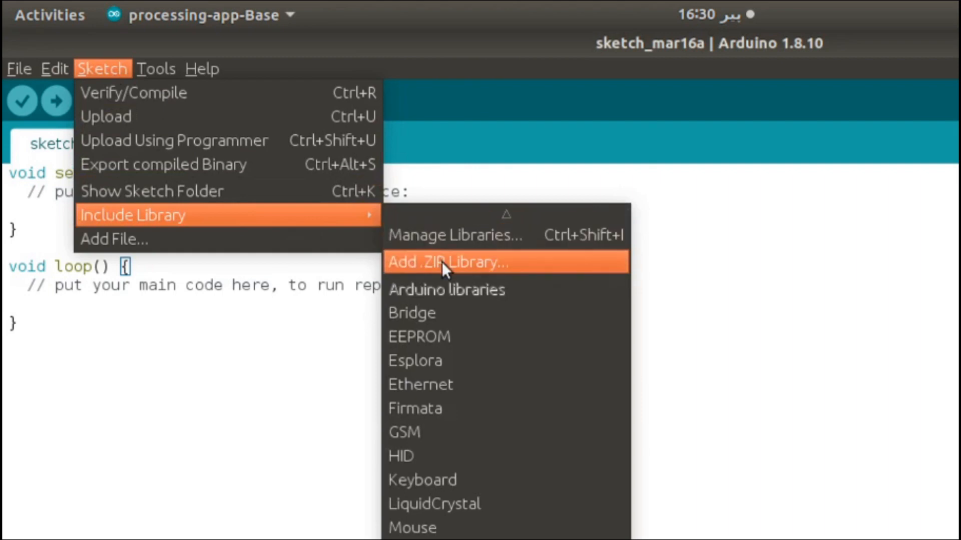
click(446, 261)
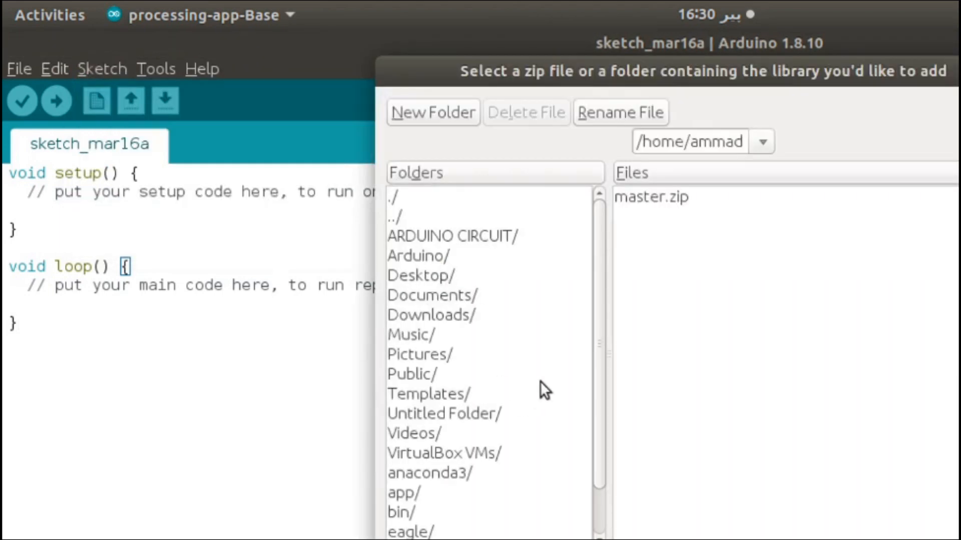
mouse_move(461, 184)
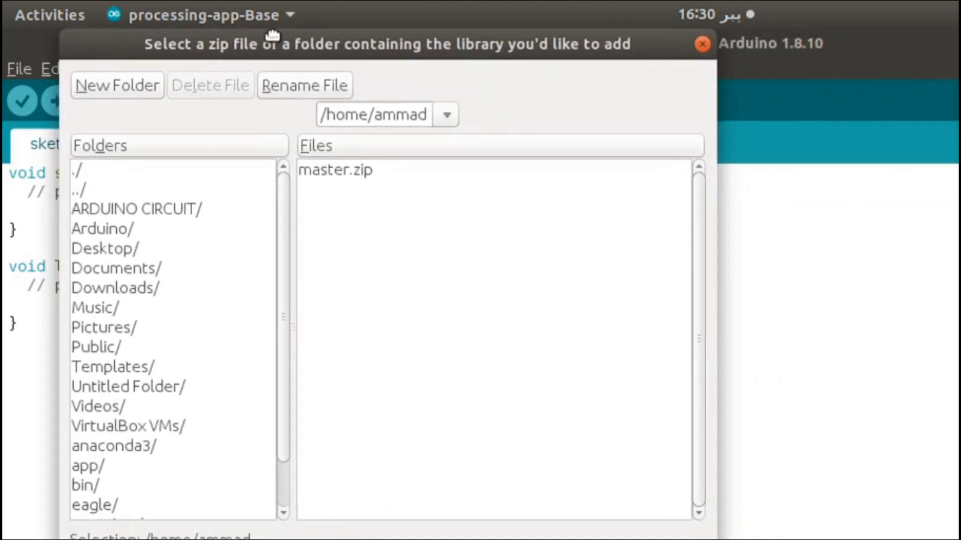
mouse_move(141, 300)
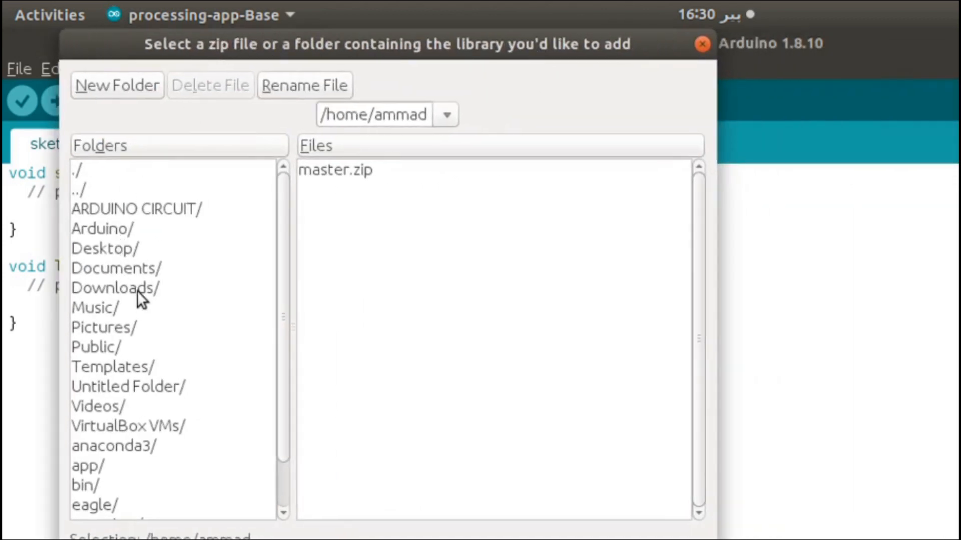
double_click(114, 289)
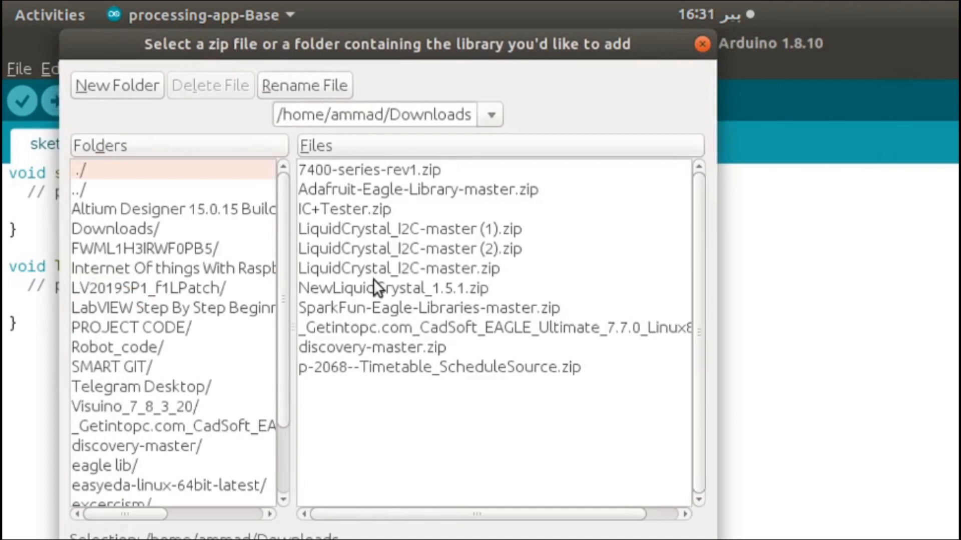
mouse_move(430, 246)
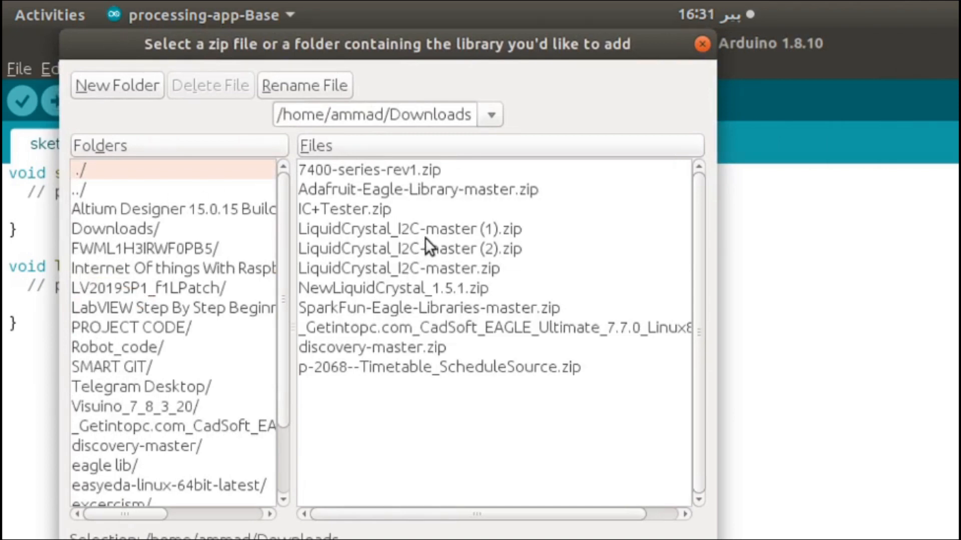
mouse_move(482, 233)
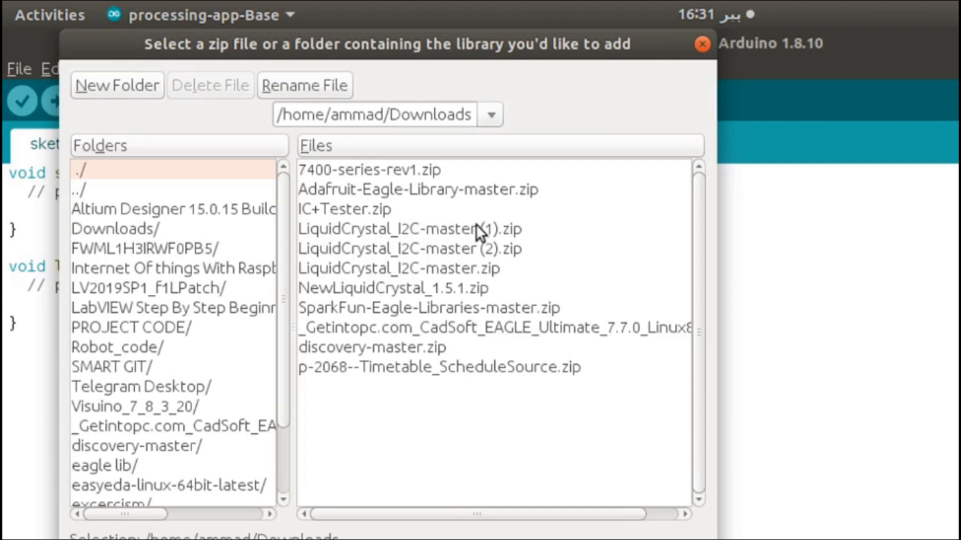
click(703, 44)
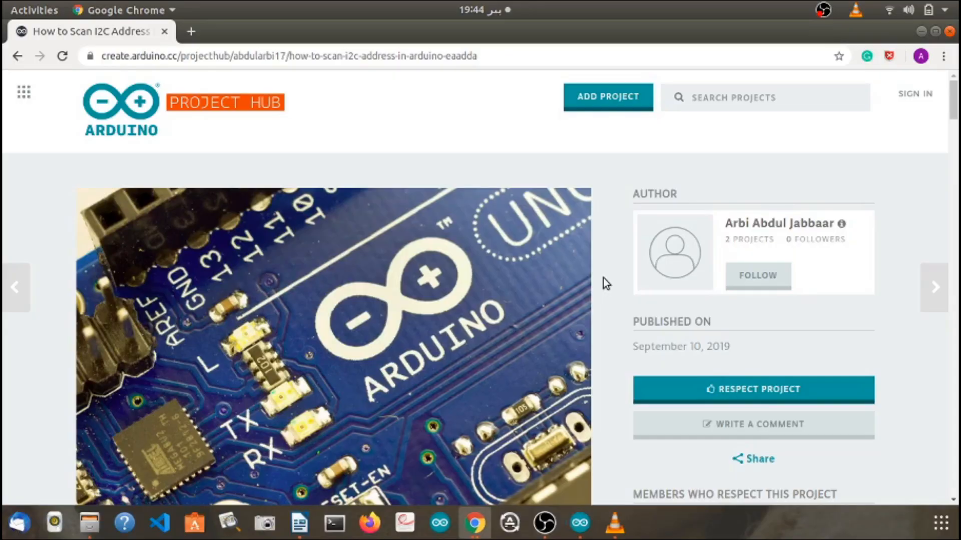
mouse_move(487, 217)
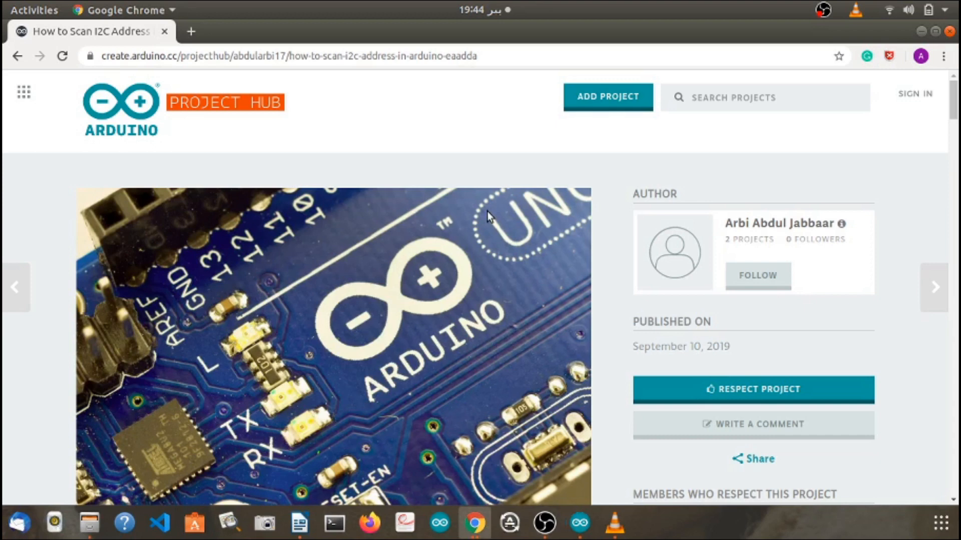
mouse_move(425, 6)
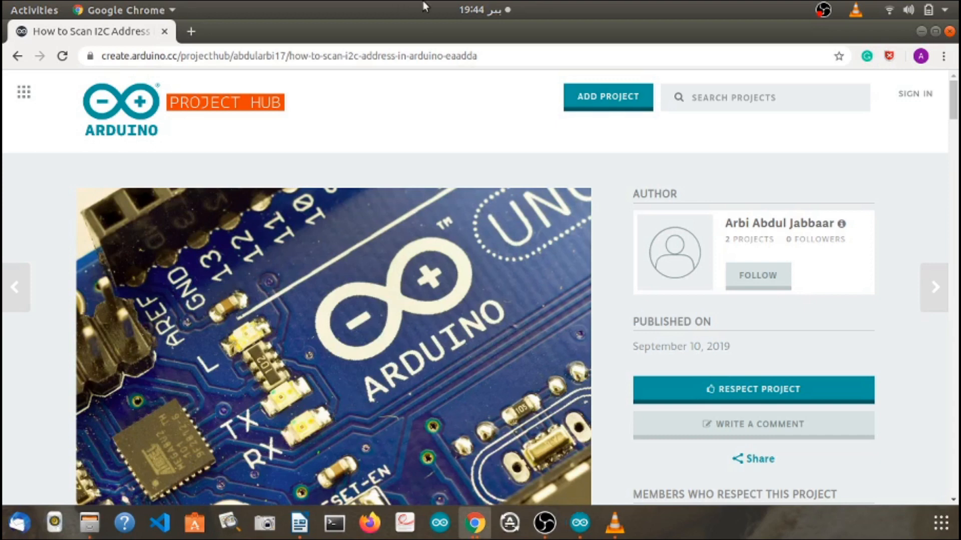
mouse_move(473, 83)
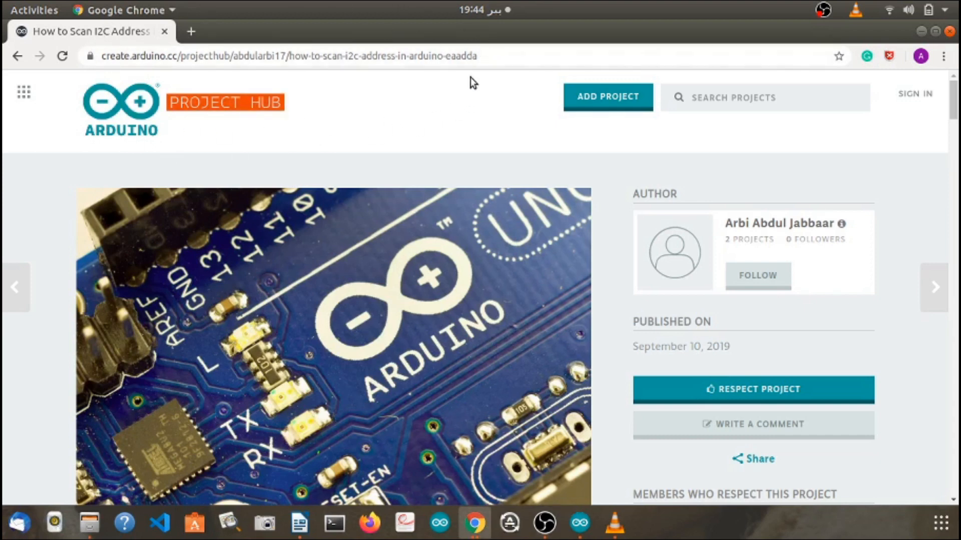
Step: Select the project page URL and scroll to the I2C Scanner Arduino code section
click(288, 56)
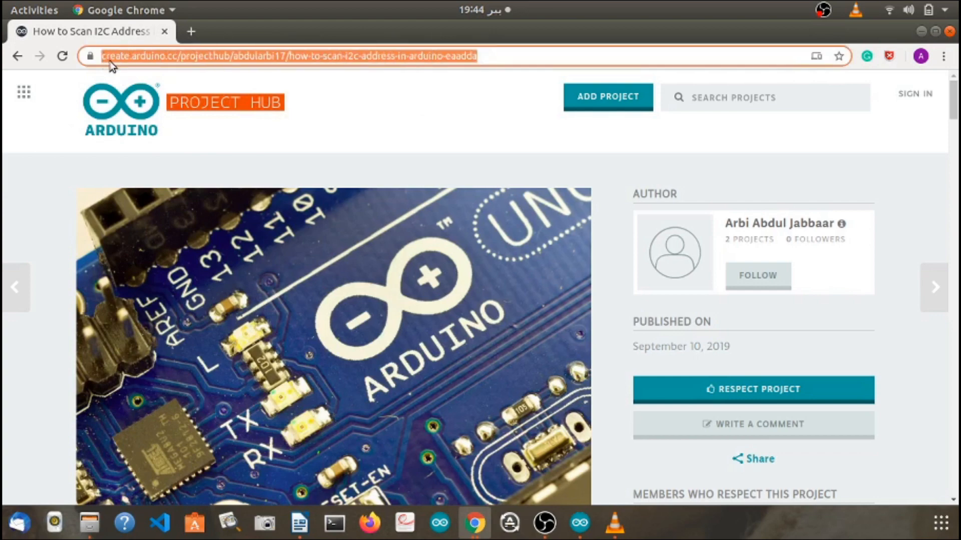
scroll(down, 3)
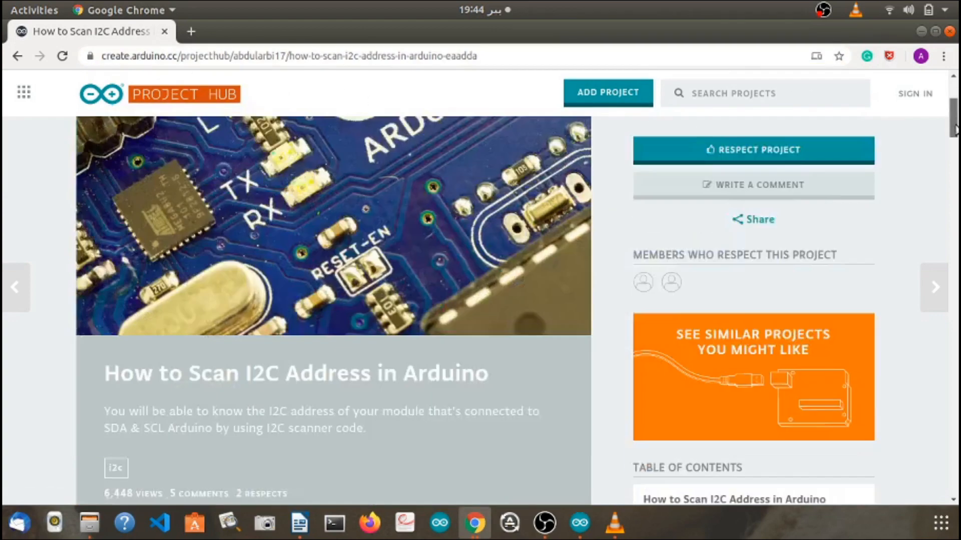
scroll(down, 3)
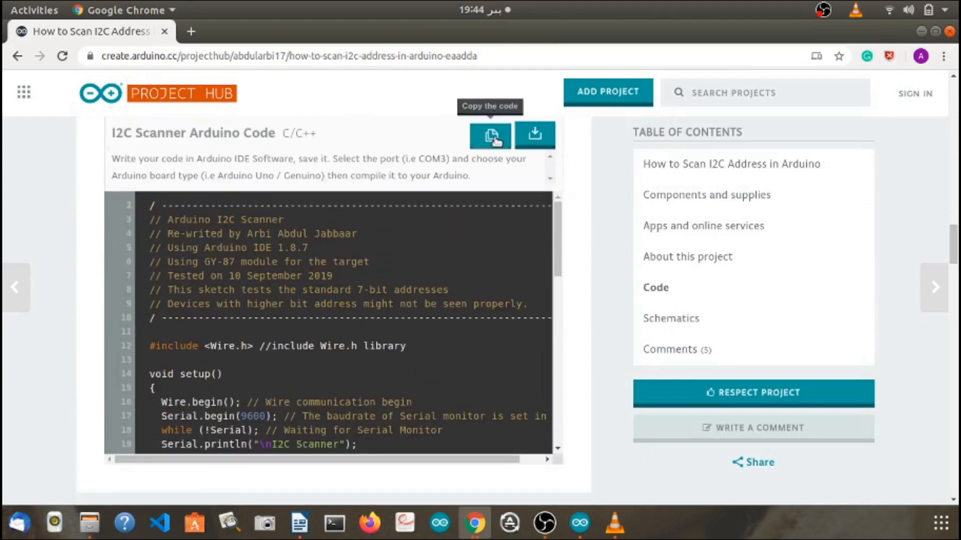
mouse_move(580, 524)
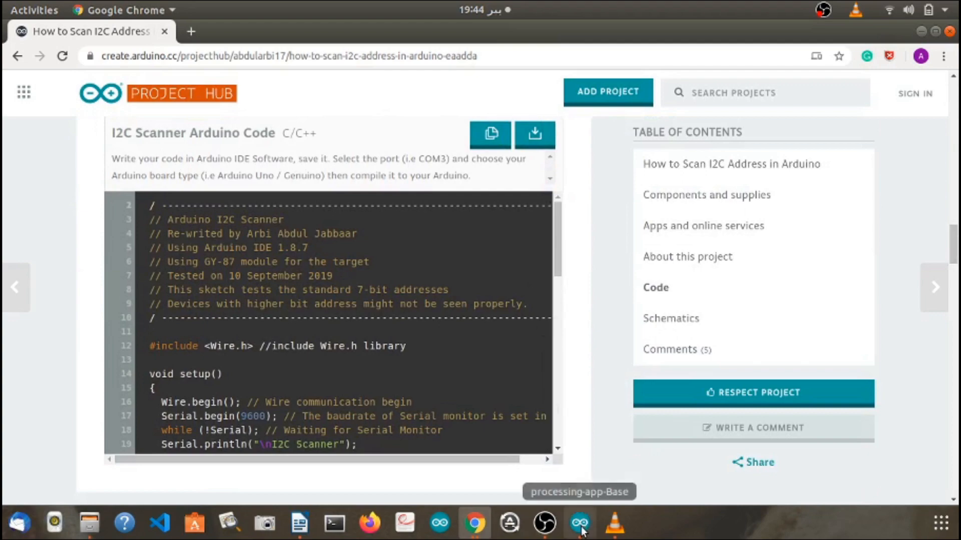
Step: Replace the sketch contents with the copied I2C scanner code
click(579, 524)
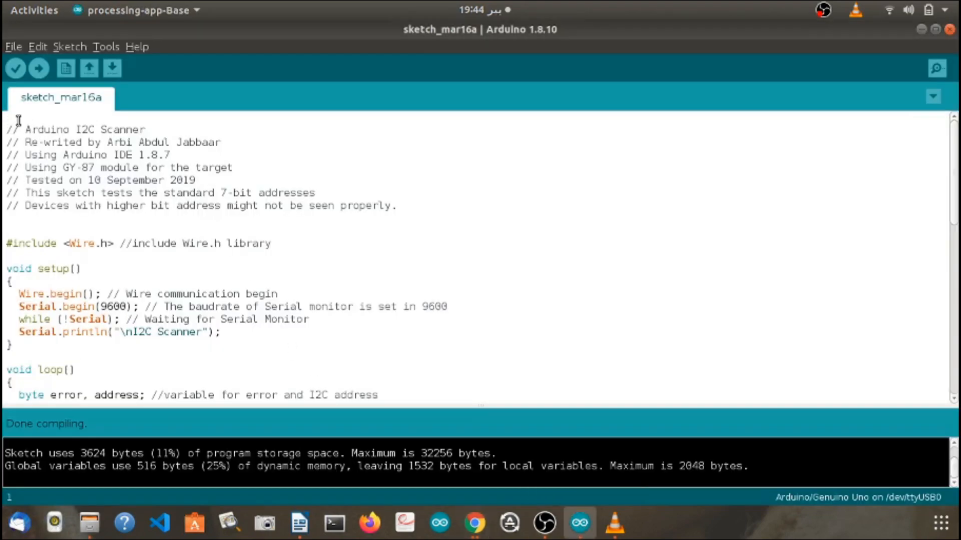
key(ctrl+a)
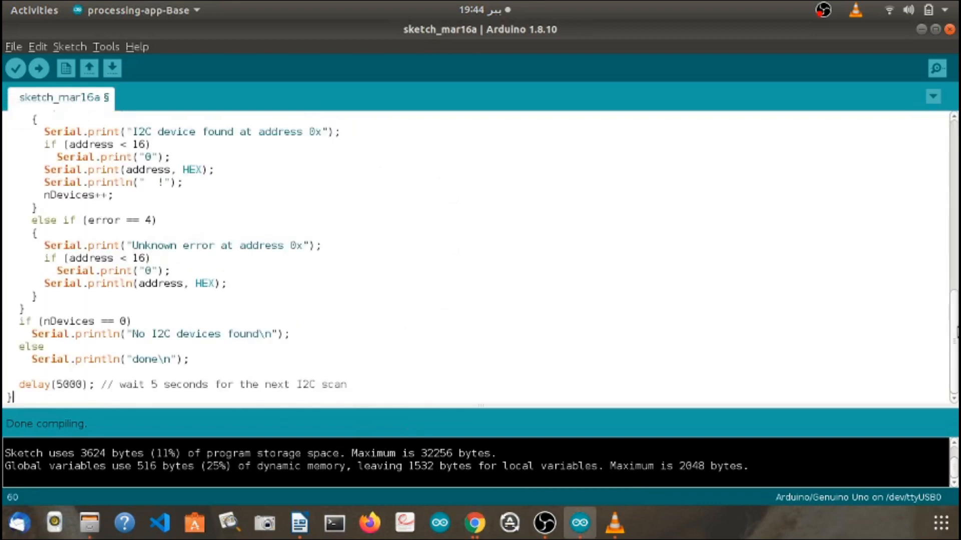
scroll(up, 3)
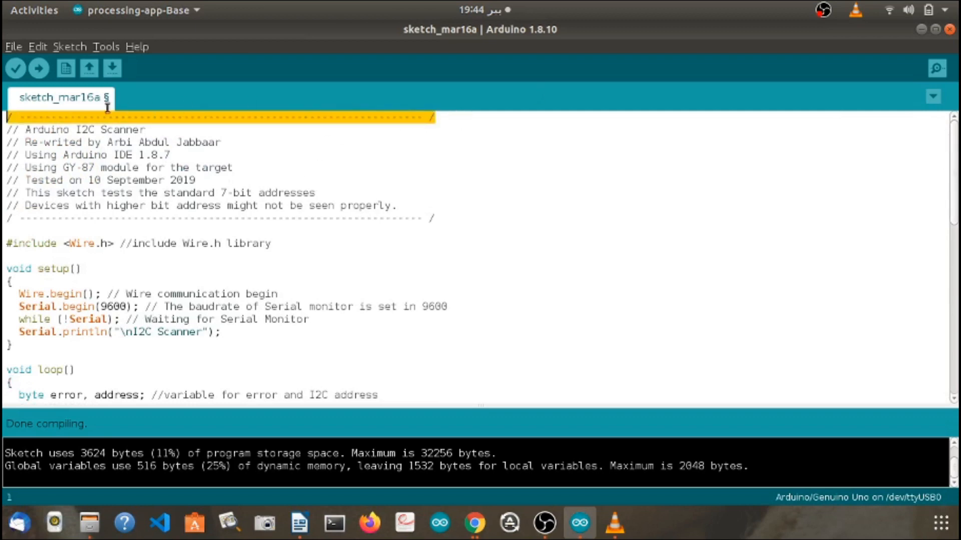
Step: Delete the stray dashed comment line and upload the scanner sketch to the Uno
click(9, 119)
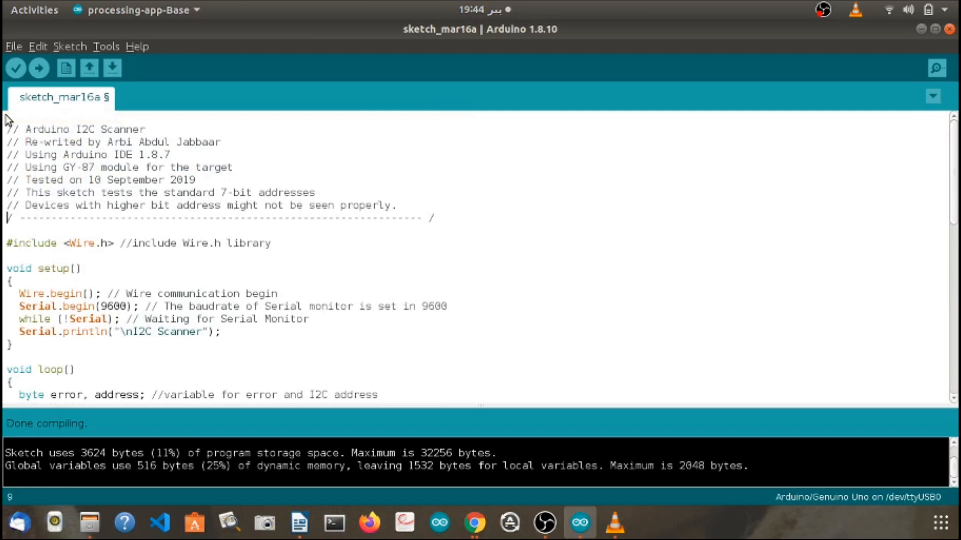
drag(9, 218, 260, 218)
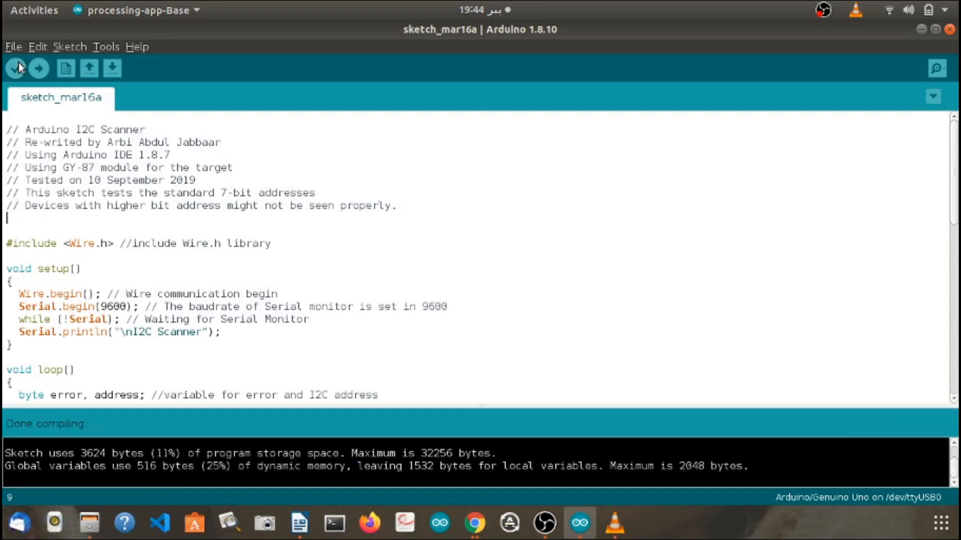
click(38, 68)
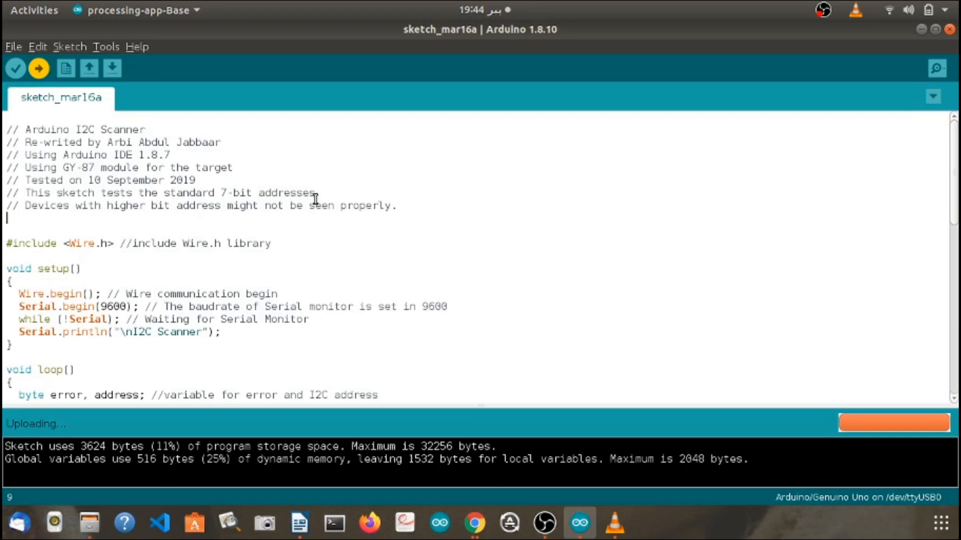
mouse_move(937, 68)
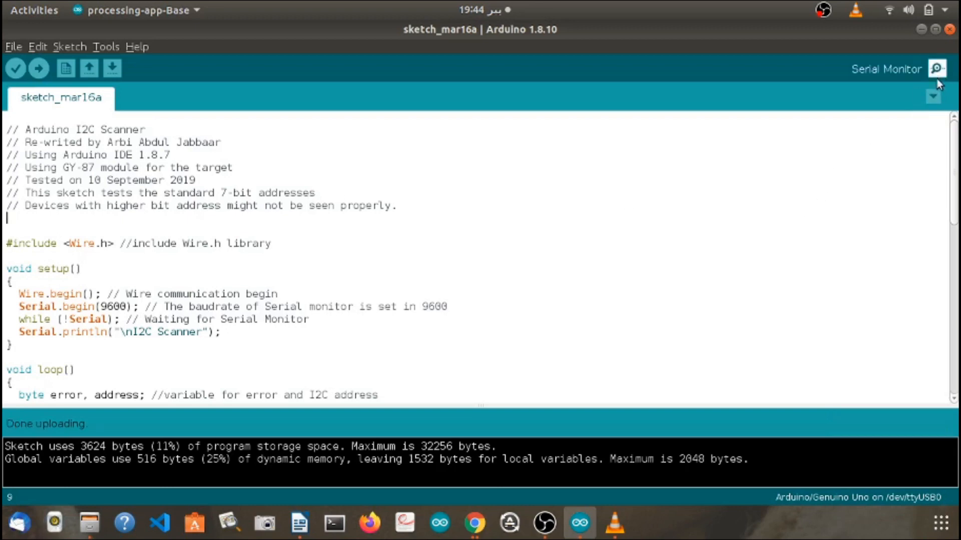
Step: Show the Serial Monitor output reporting an I2C device at address 0x27
click(936, 69)
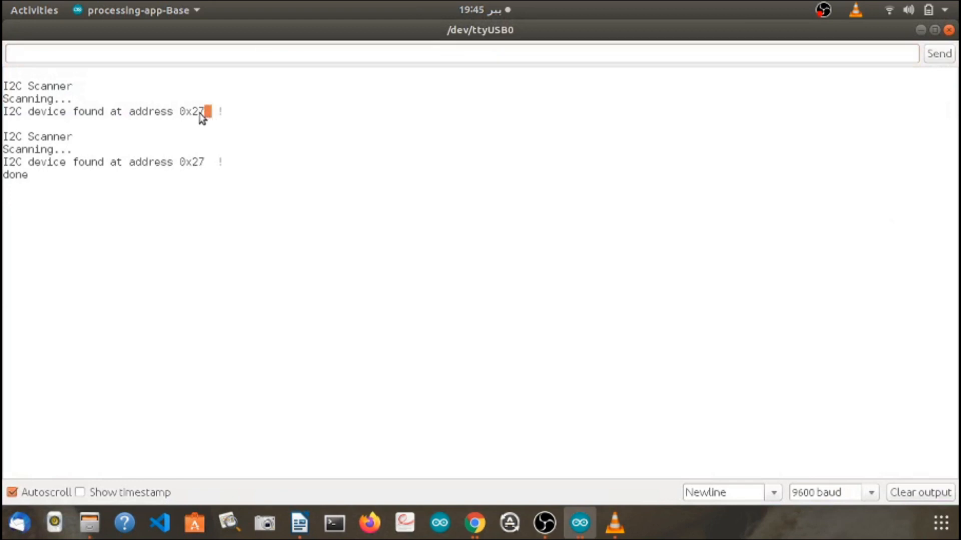
double_click(192, 111)
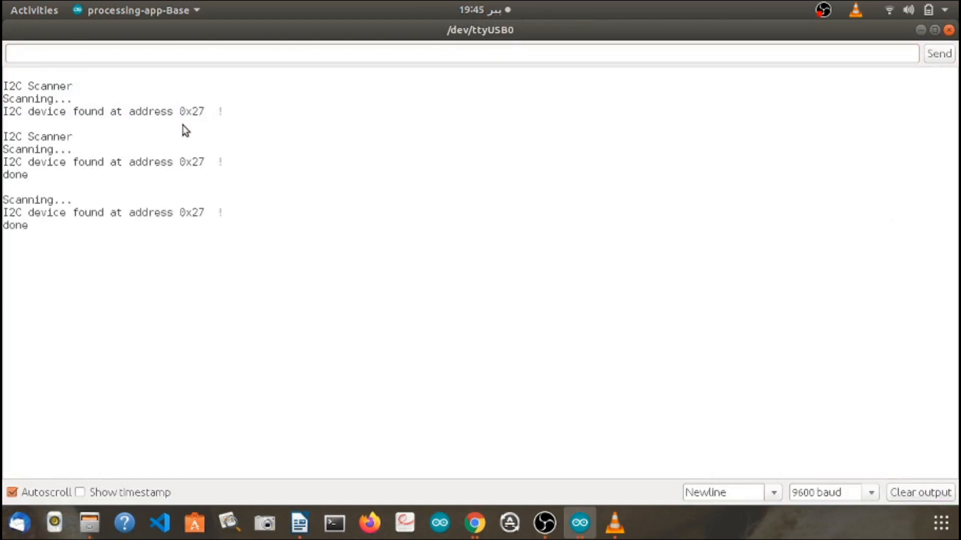
mouse_move(193, 133)
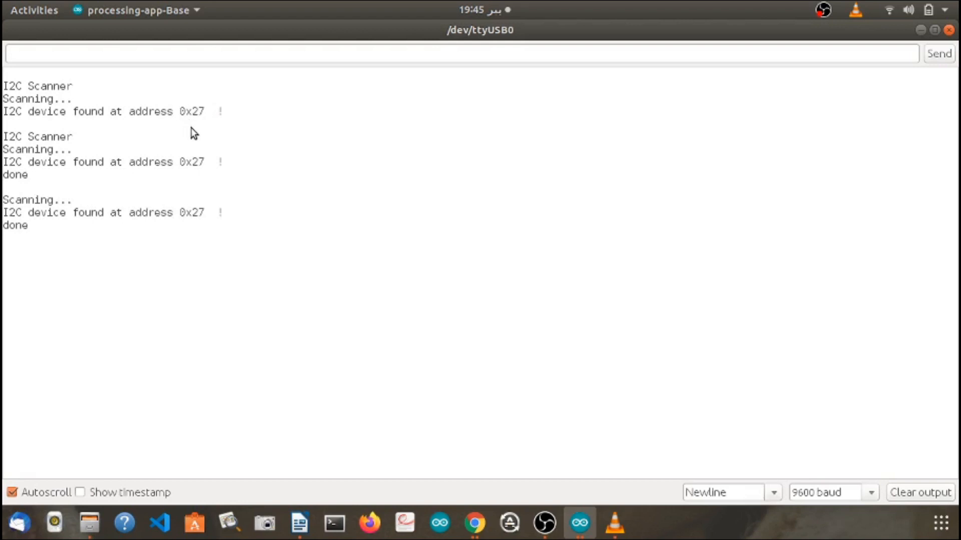
mouse_move(552, 411)
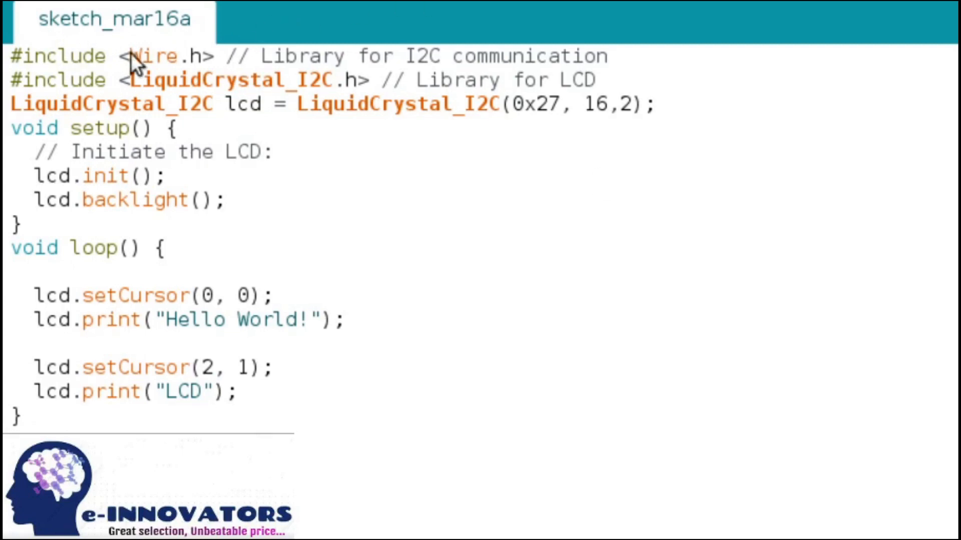
mouse_move(344, 49)
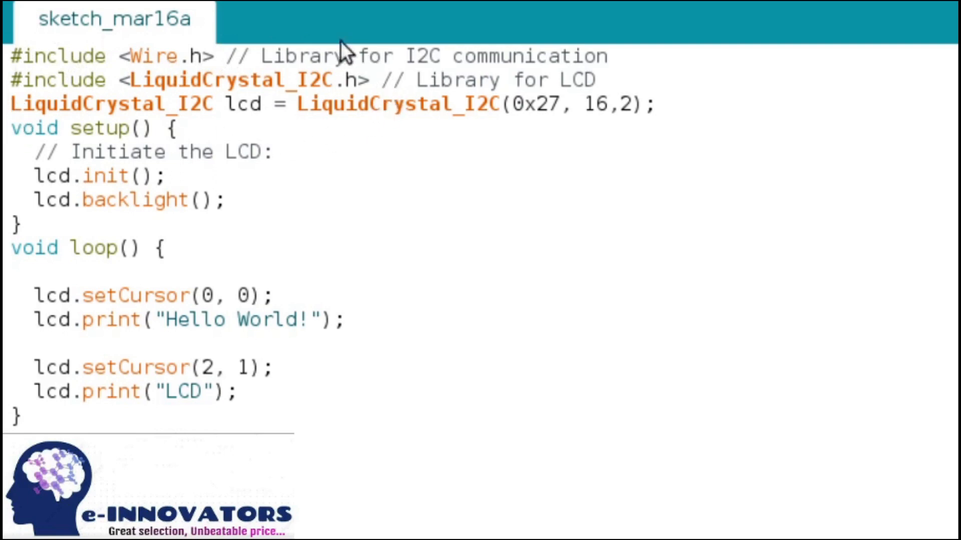
mouse_move(174, 74)
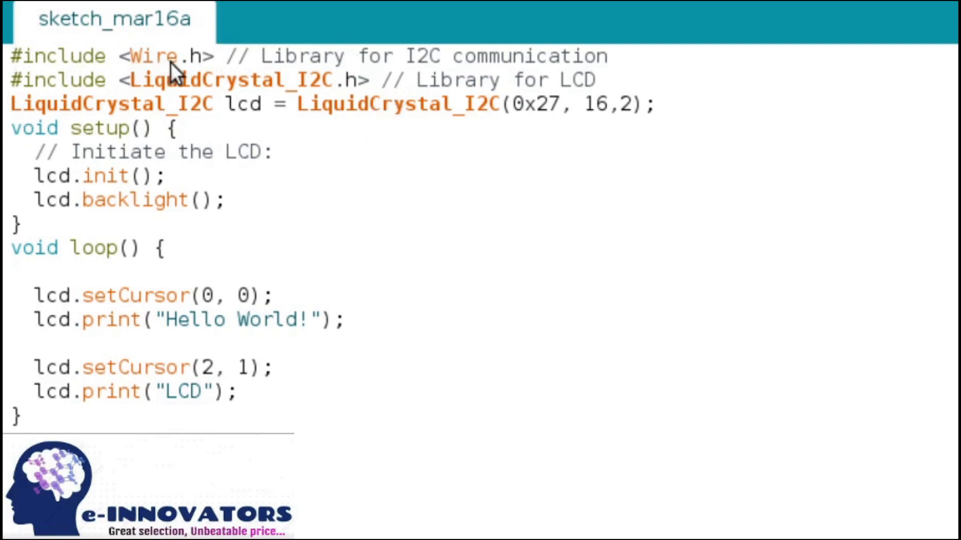
mouse_move(390, 84)
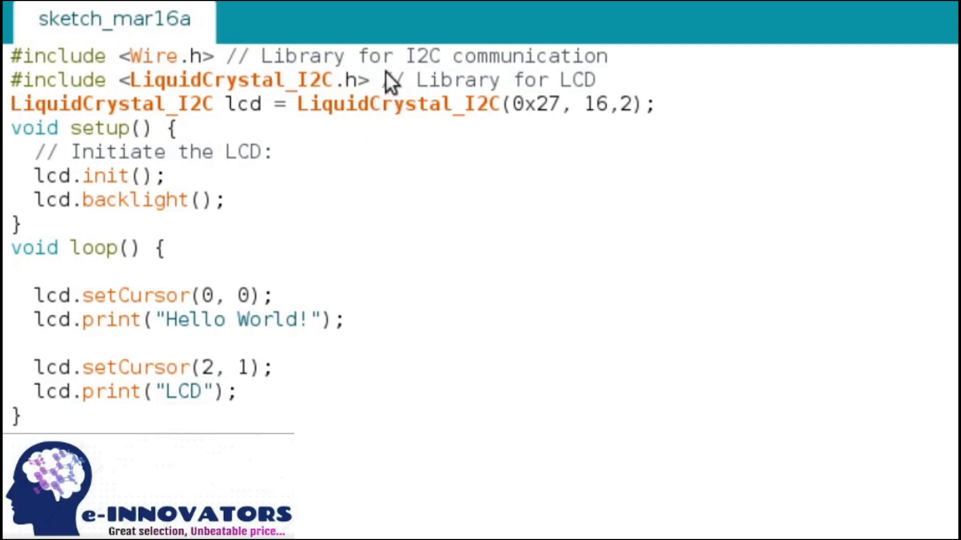
mouse_move(80, 98)
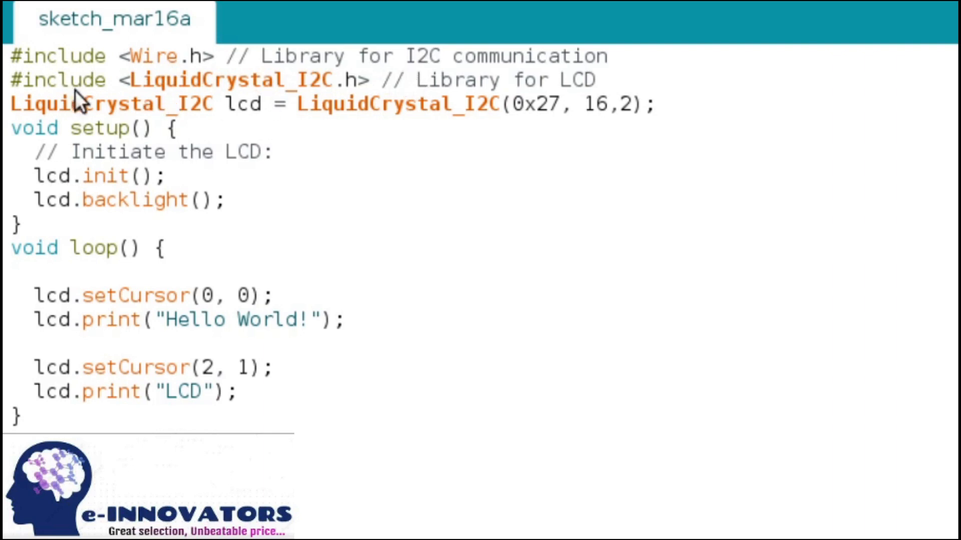
mouse_move(318, 119)
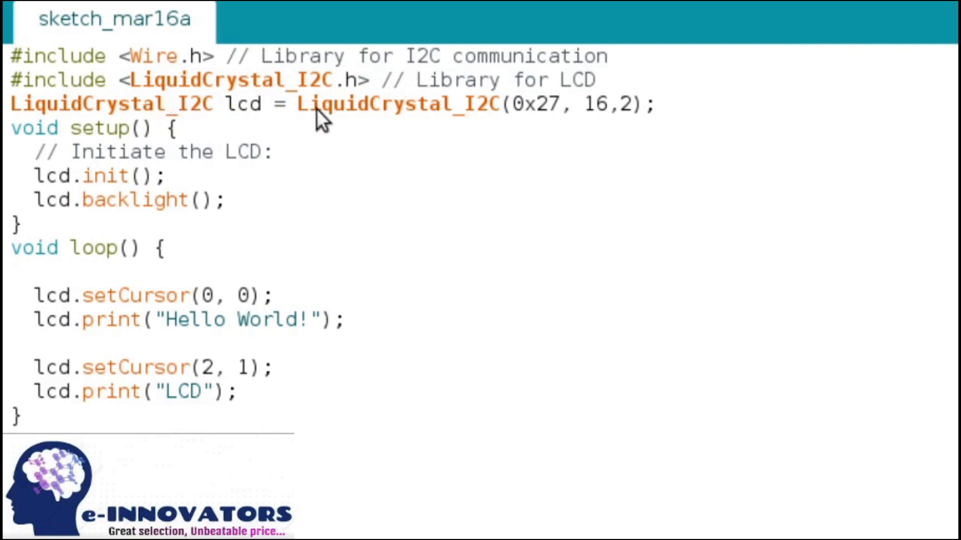
mouse_move(589, 116)
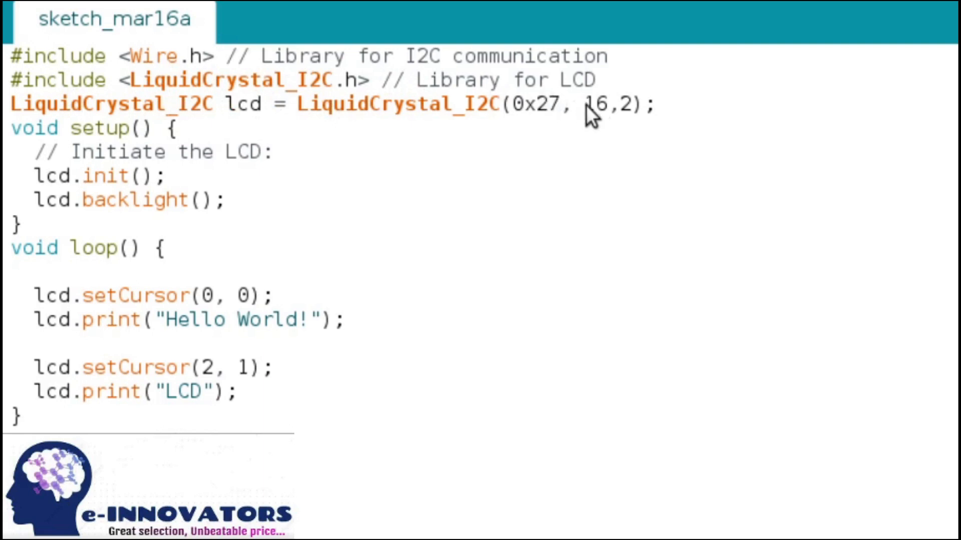
mouse_move(309, 136)
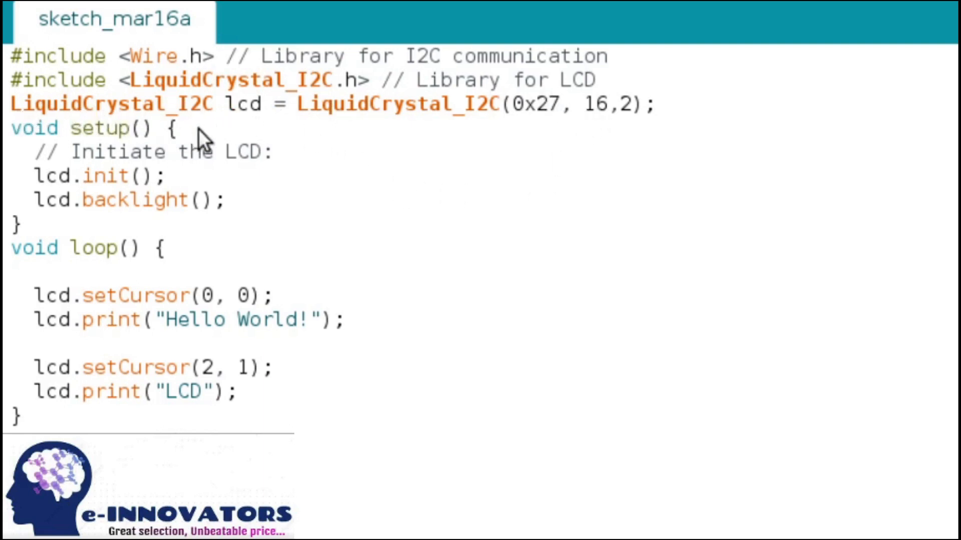
mouse_move(233, 129)
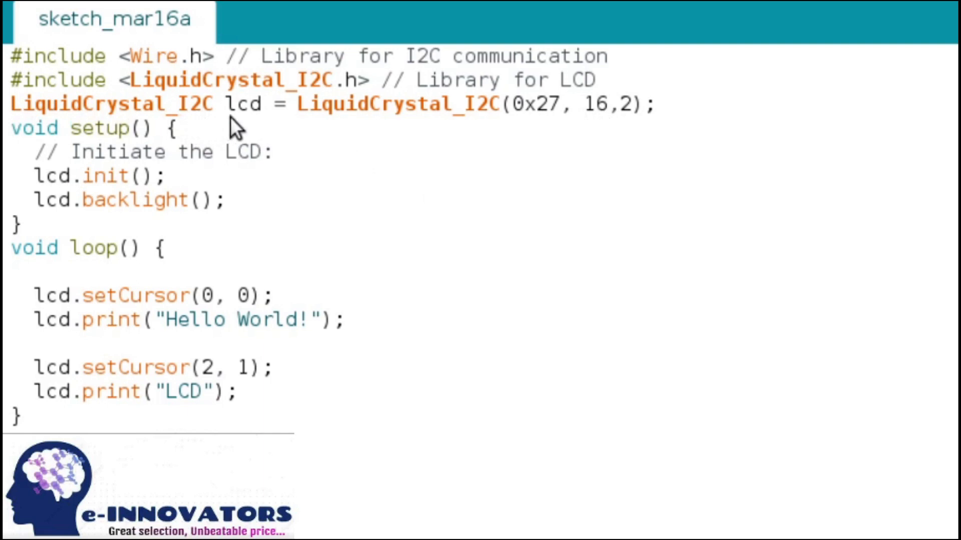
mouse_move(217, 95)
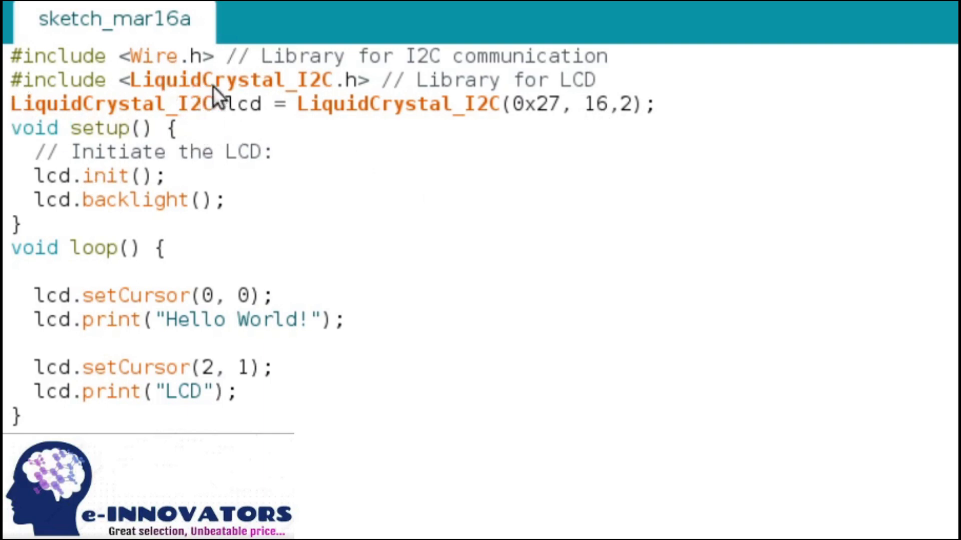
mouse_move(223, 104)
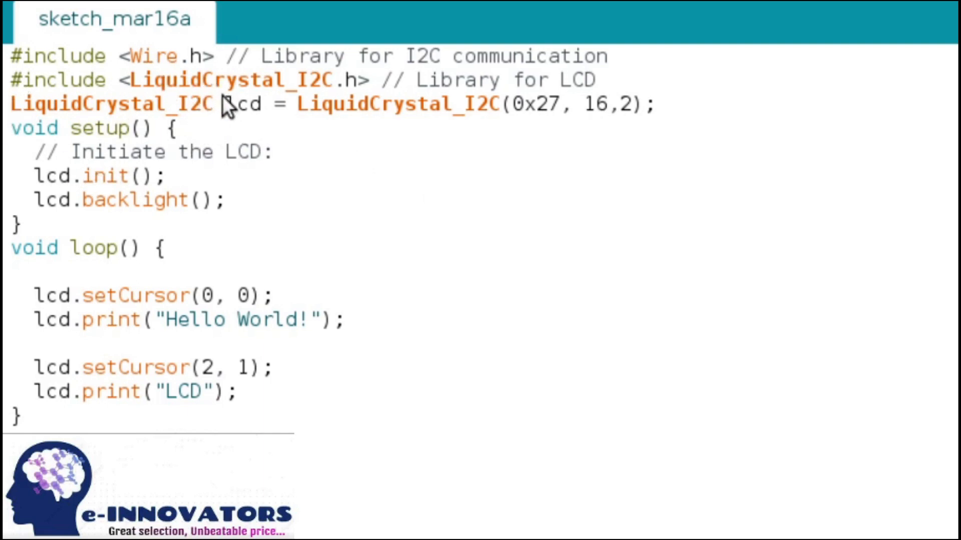
mouse_move(222, 106)
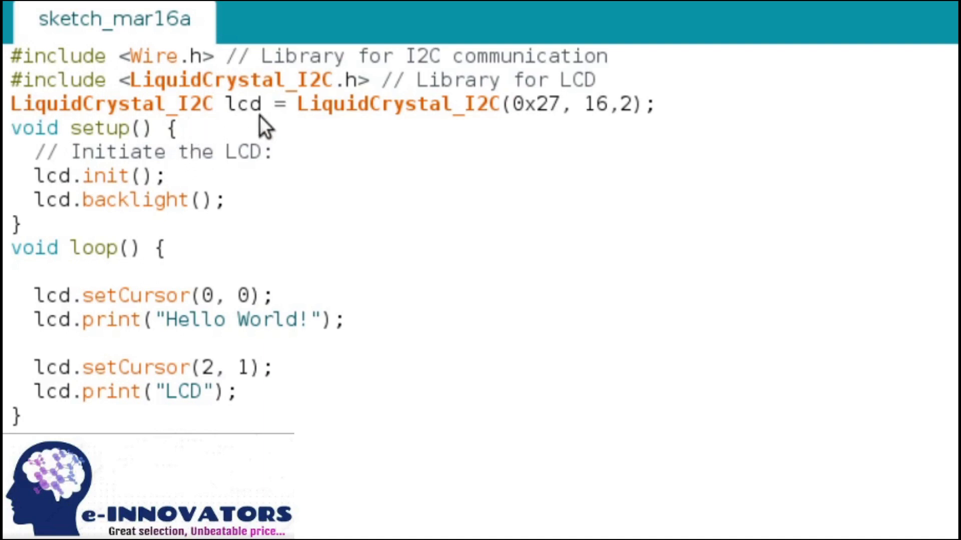
mouse_move(257, 107)
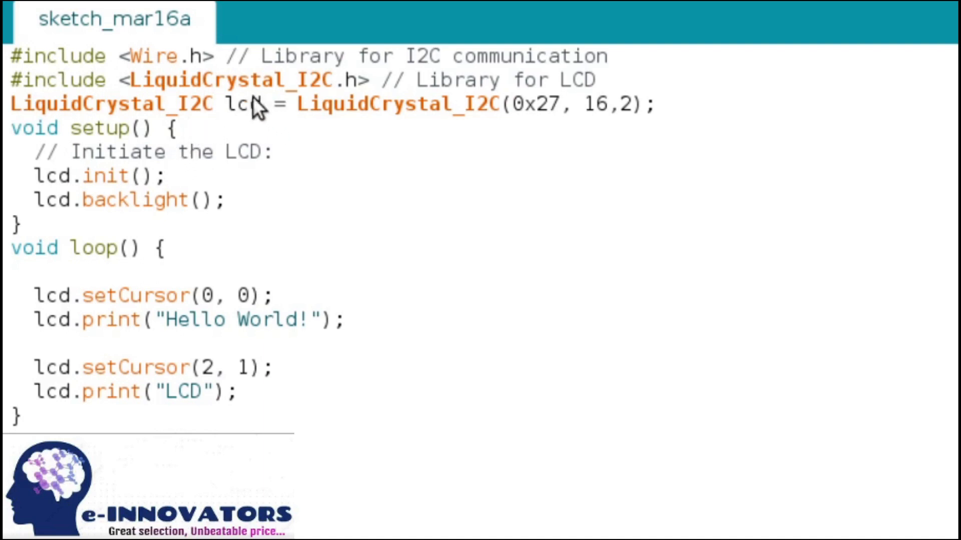
mouse_move(257, 154)
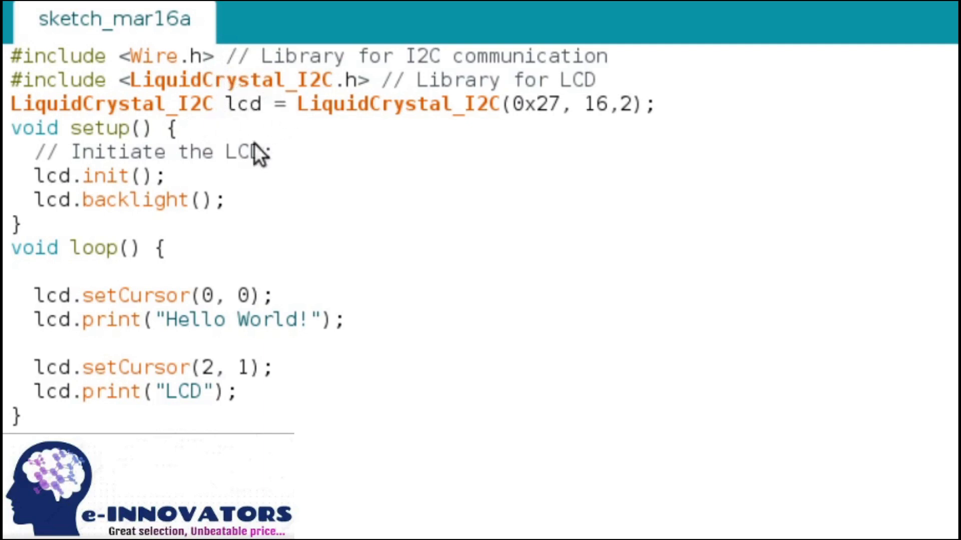
mouse_move(268, 118)
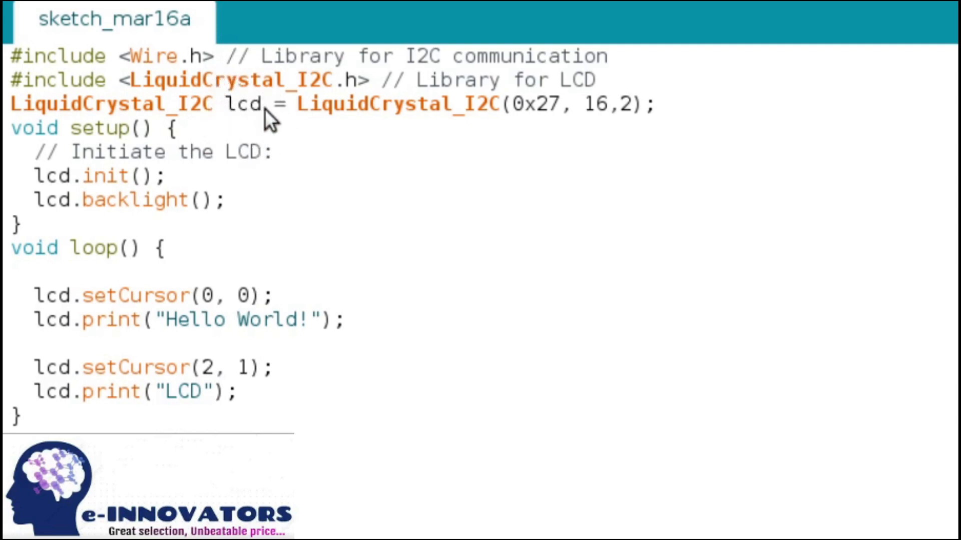
mouse_move(445, 138)
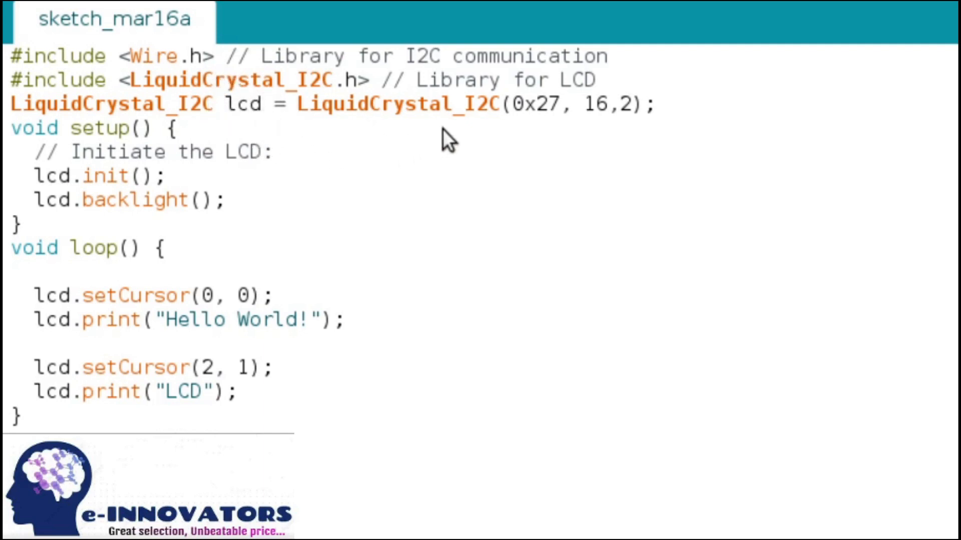
mouse_move(447, 136)
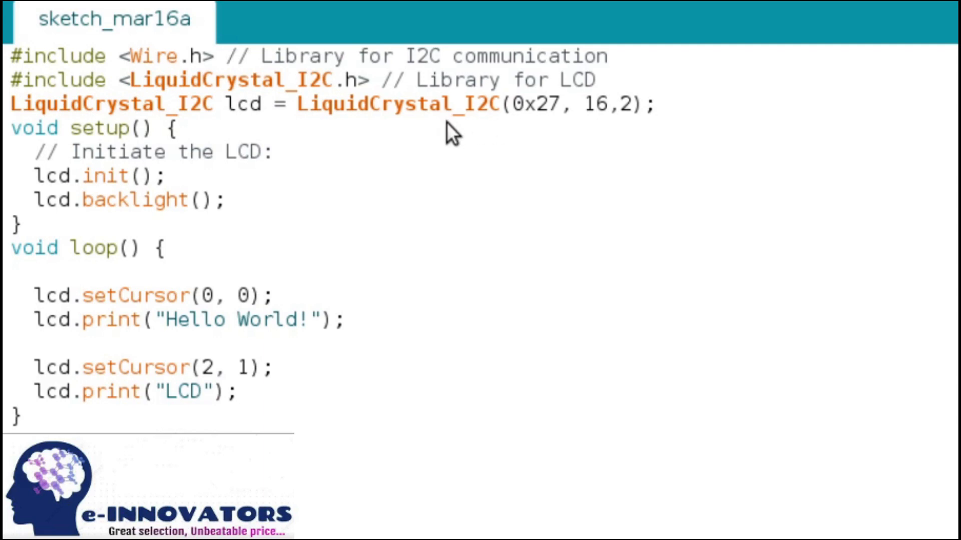
mouse_move(107, 269)
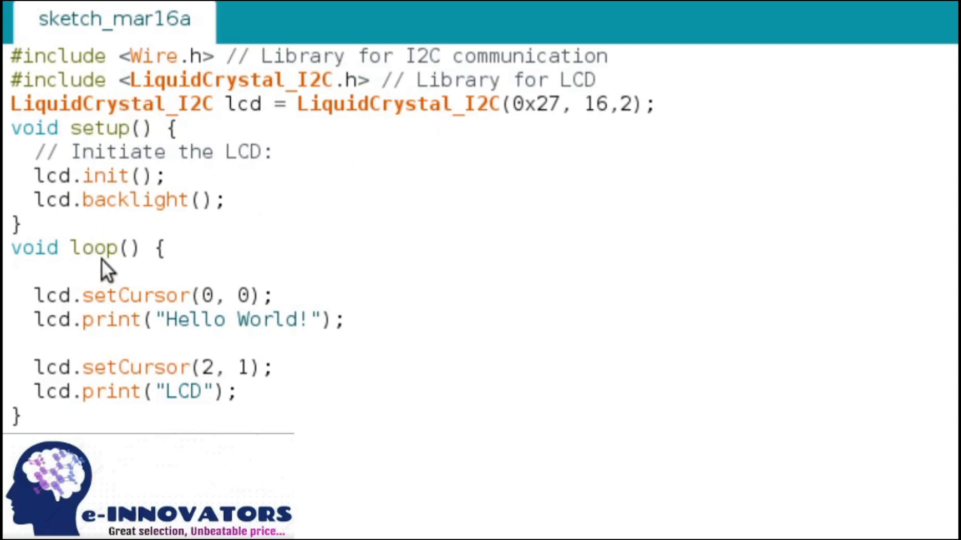
mouse_move(195, 173)
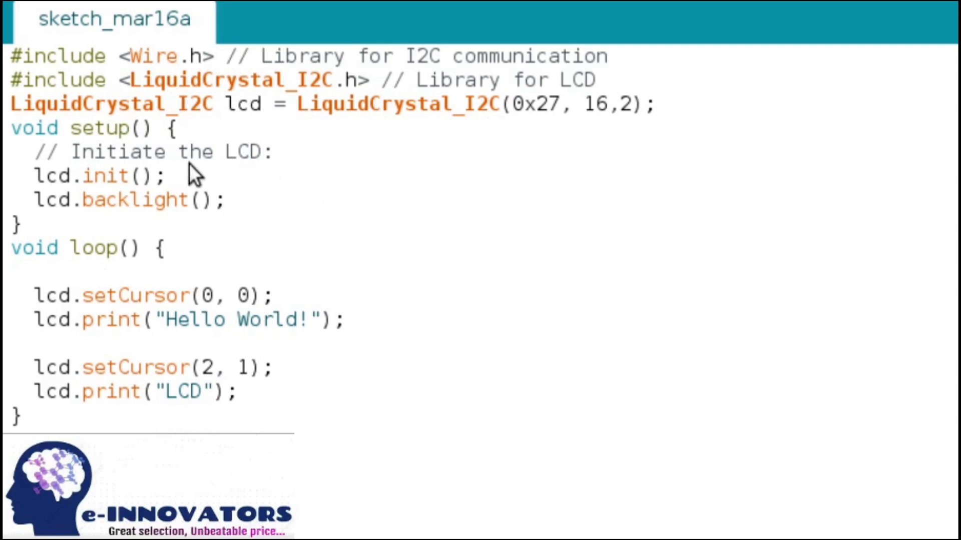
mouse_move(145, 133)
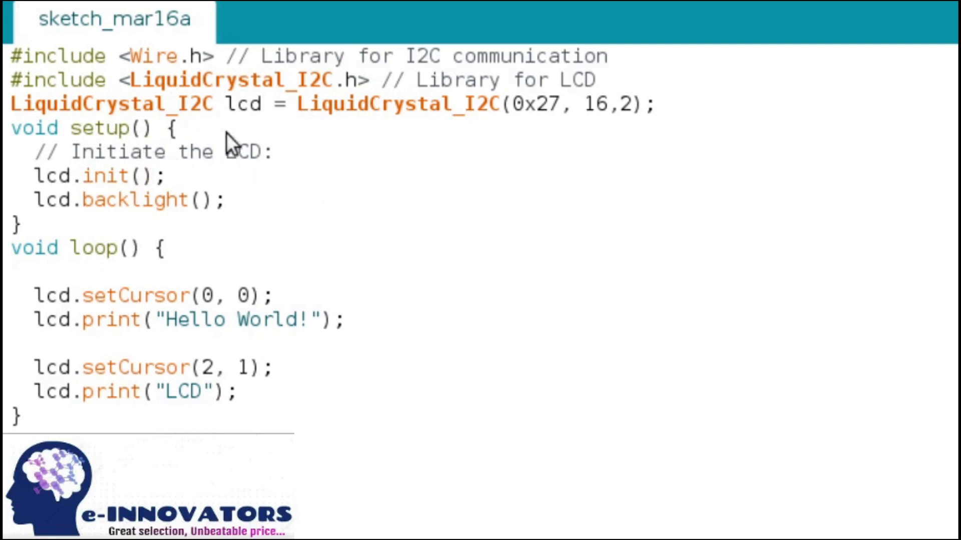
mouse_move(427, 136)
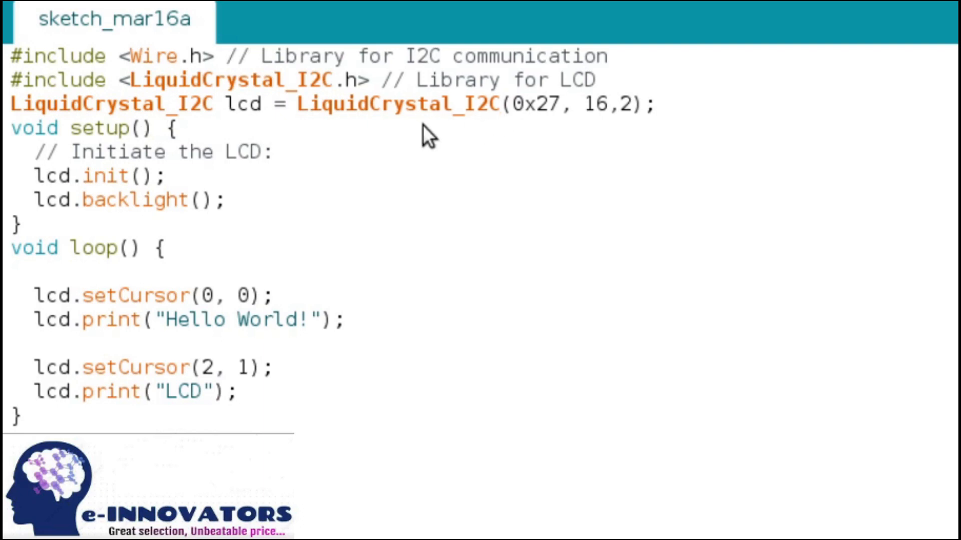
mouse_move(532, 127)
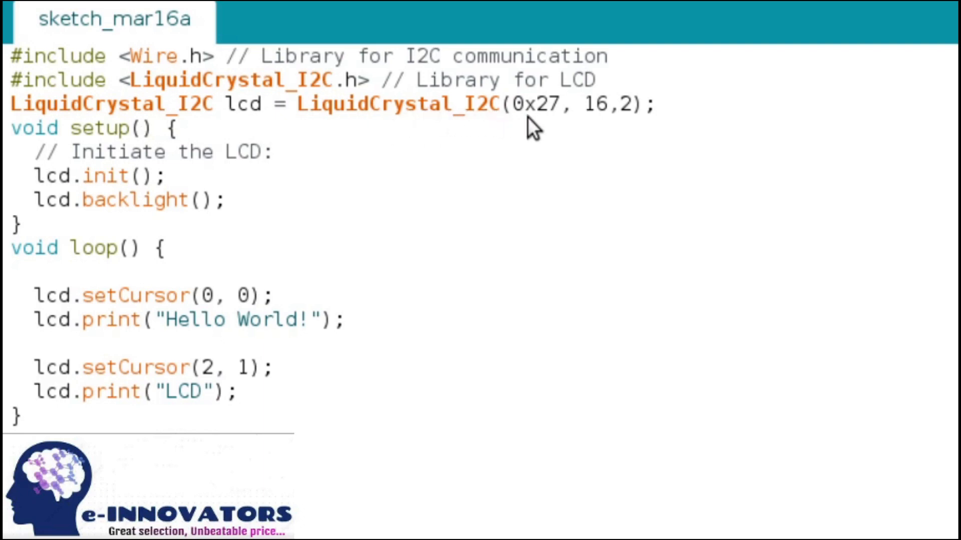
mouse_move(532, 94)
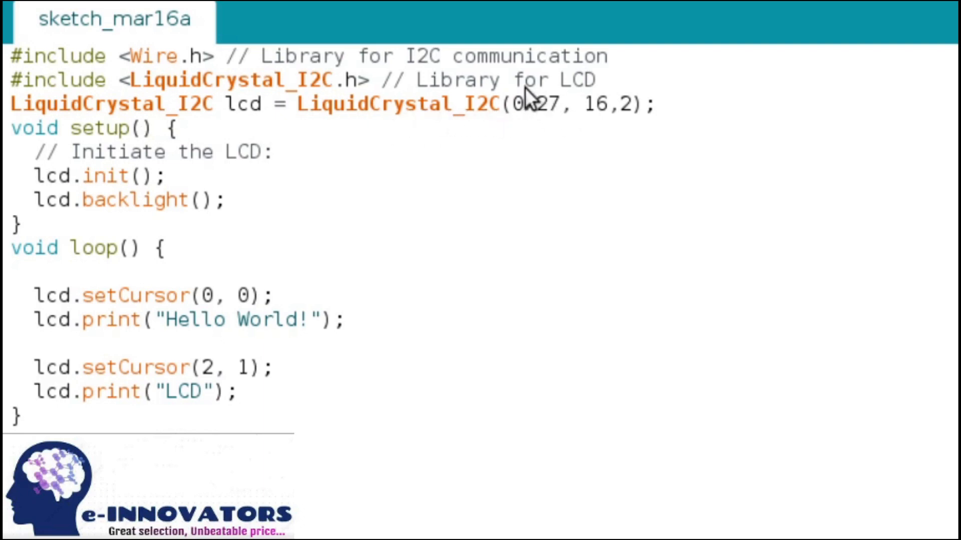
mouse_move(211, 196)
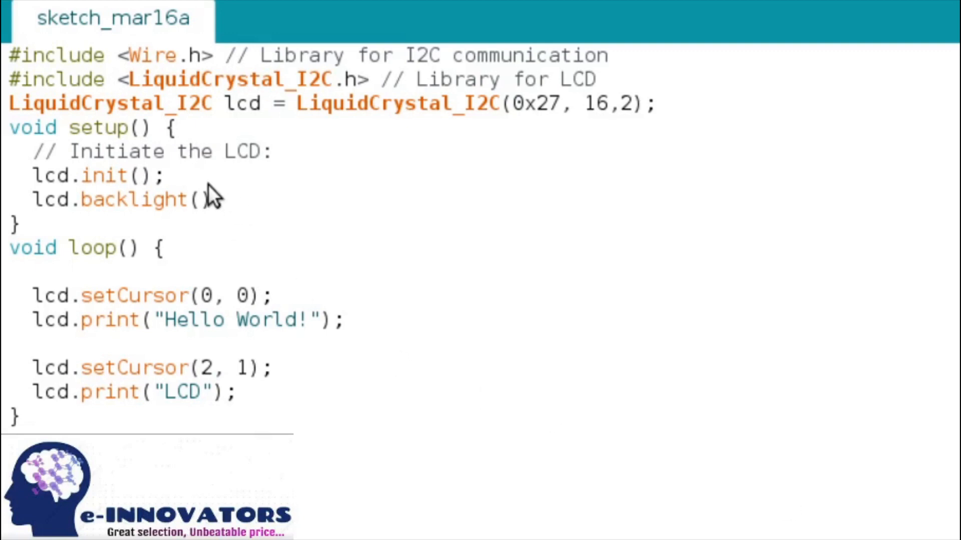
mouse_move(211, 184)
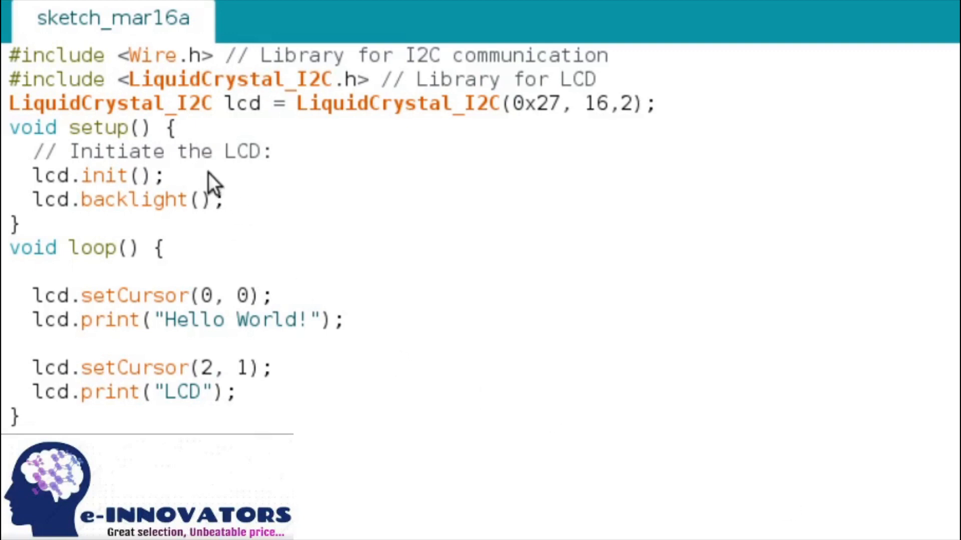
mouse_move(55, 202)
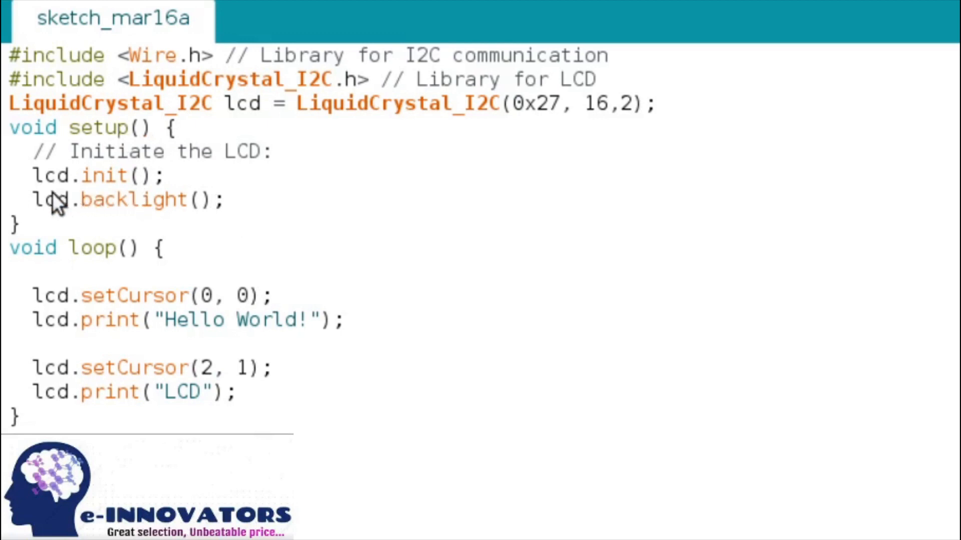
mouse_move(141, 195)
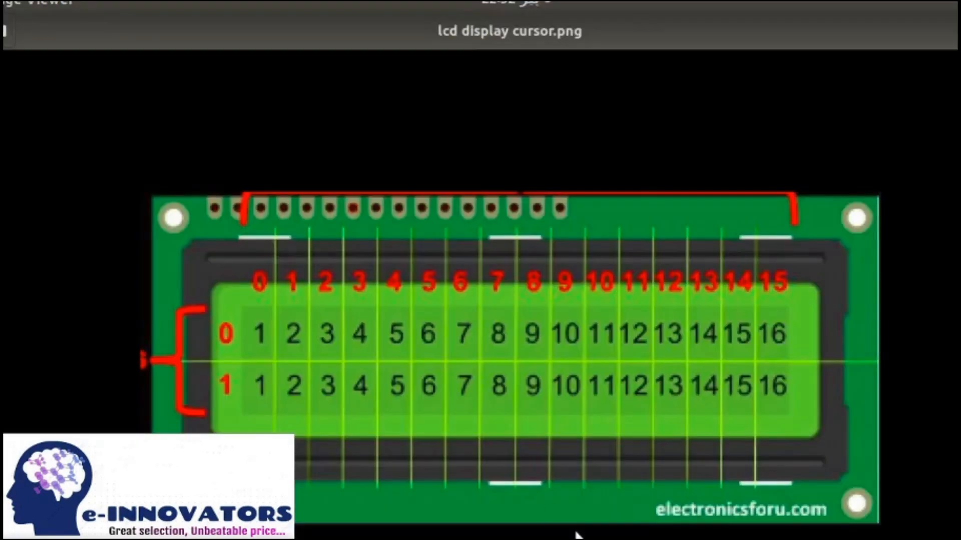
mouse_move(356, 393)
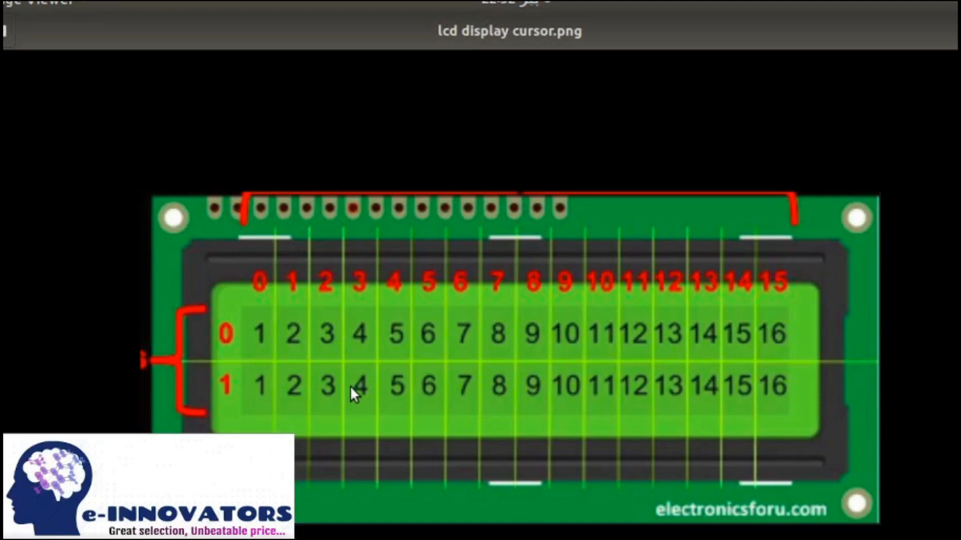
mouse_move(363, 469)
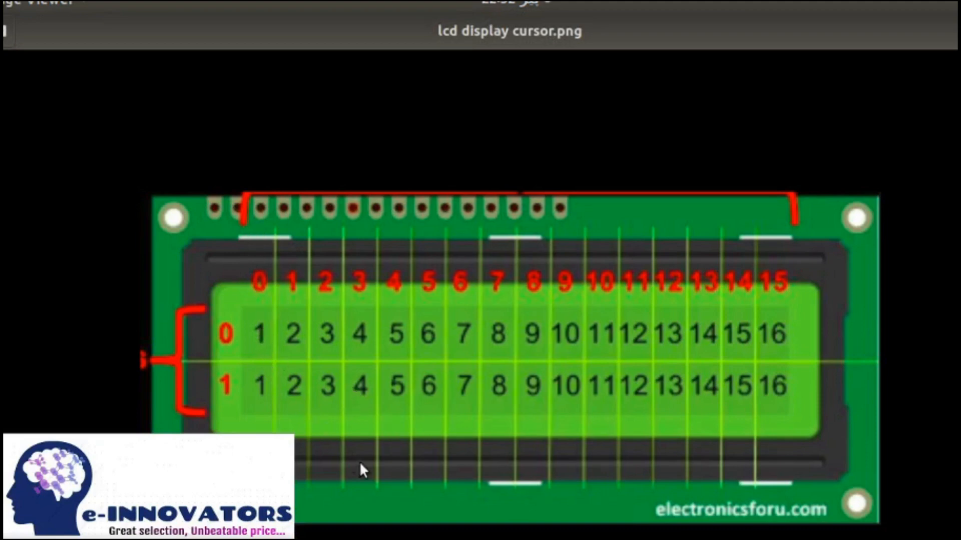
mouse_move(190, 344)
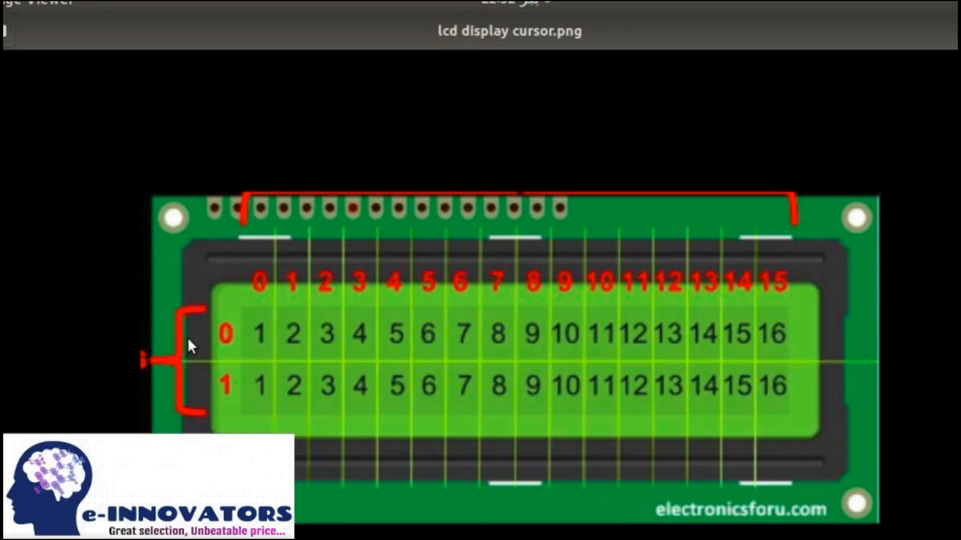
mouse_move(206, 300)
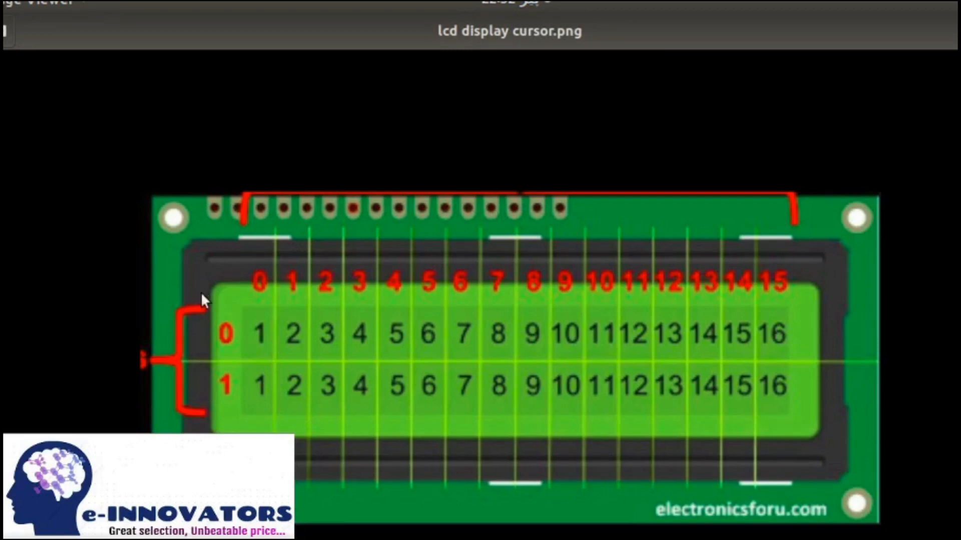
mouse_move(279, 429)
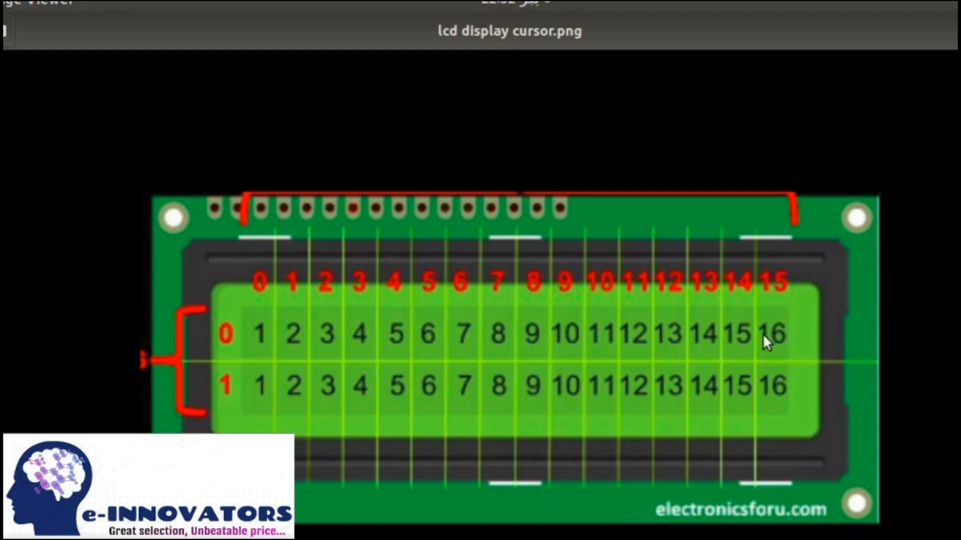
mouse_move(257, 331)
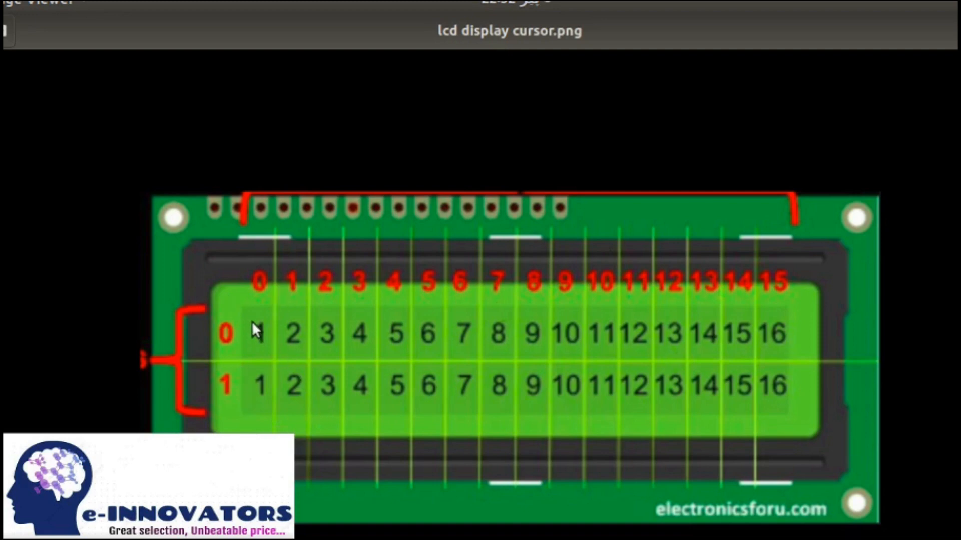
mouse_move(252, 306)
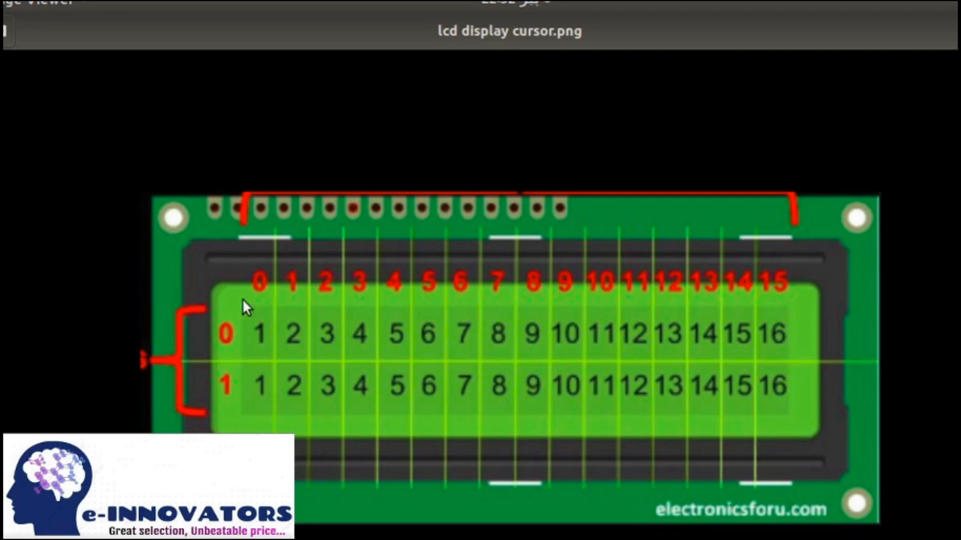
mouse_move(236, 352)
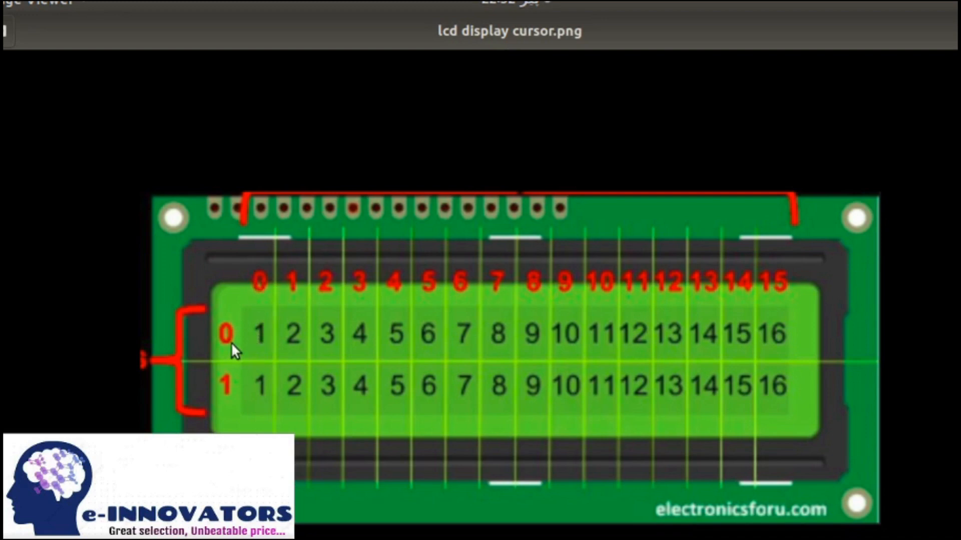
mouse_move(263, 294)
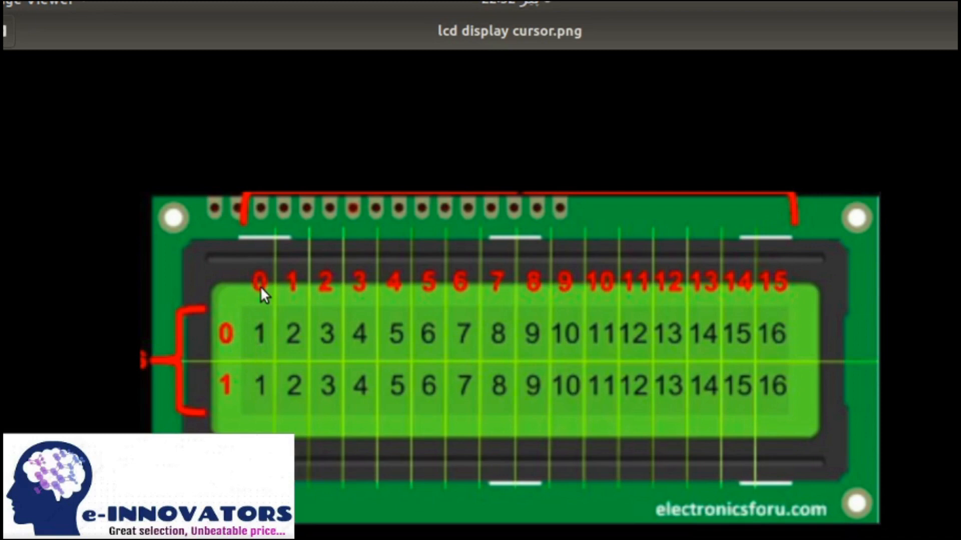
mouse_move(231, 347)
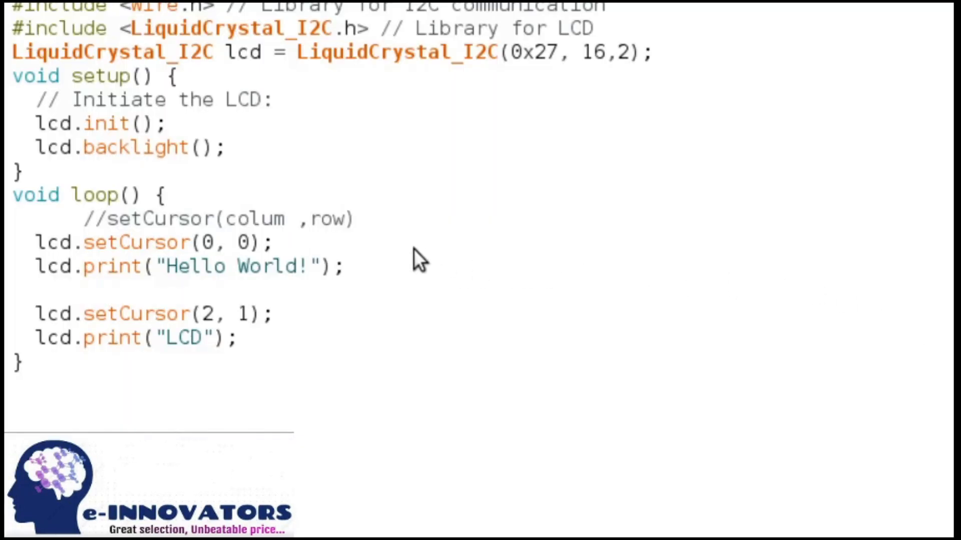
mouse_move(110, 292)
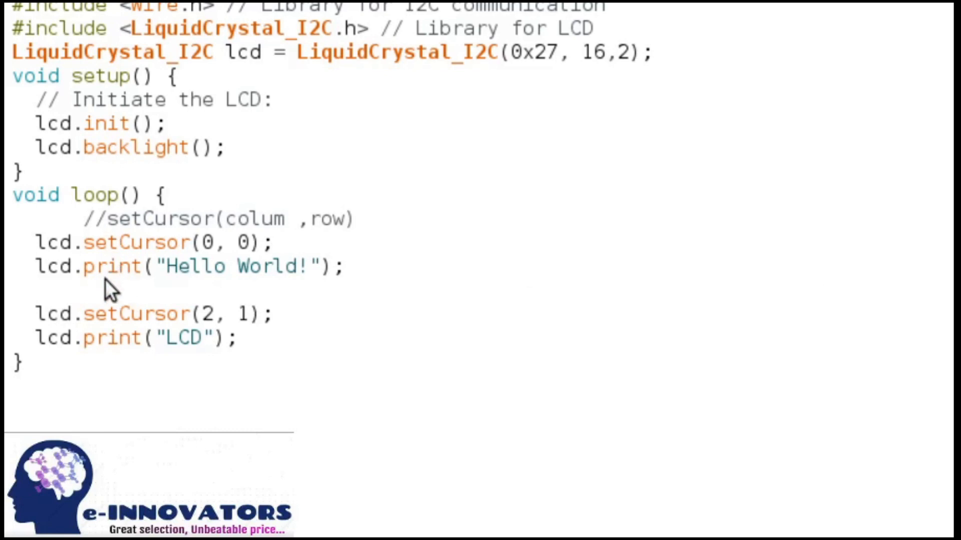
mouse_move(165, 288)
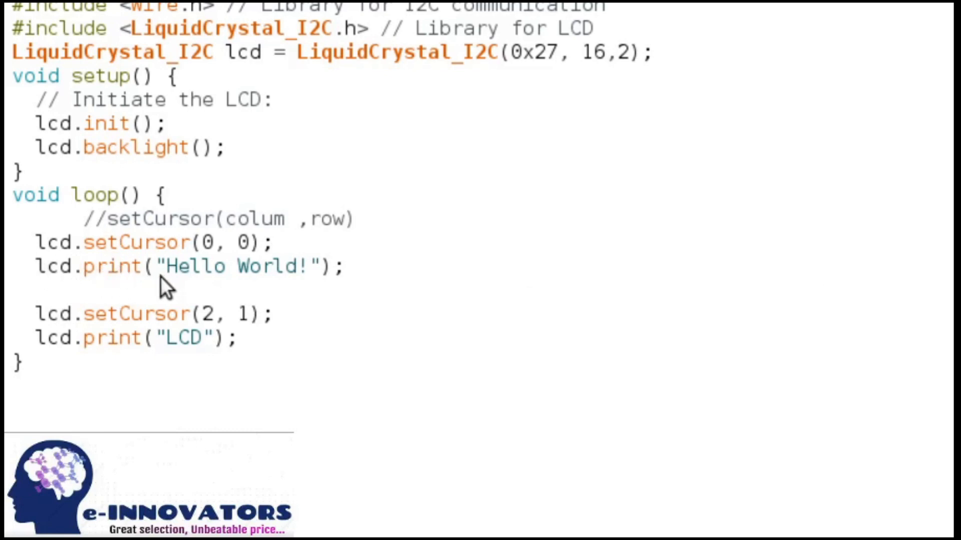
mouse_move(210, 288)
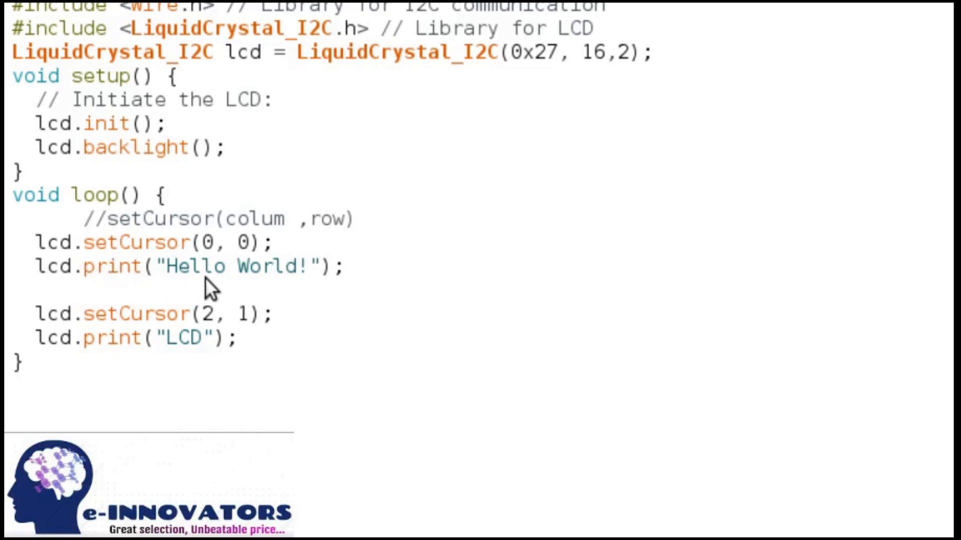
mouse_move(218, 266)
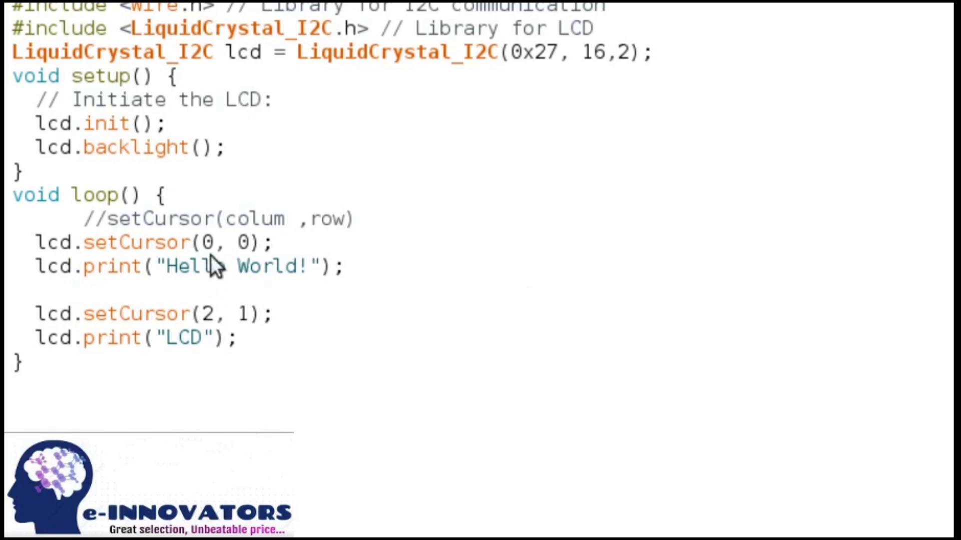
Step: Add the comment //setCursor(colum ,row) above lcd.setCursor(0, 0) in loop
click(17, 19)
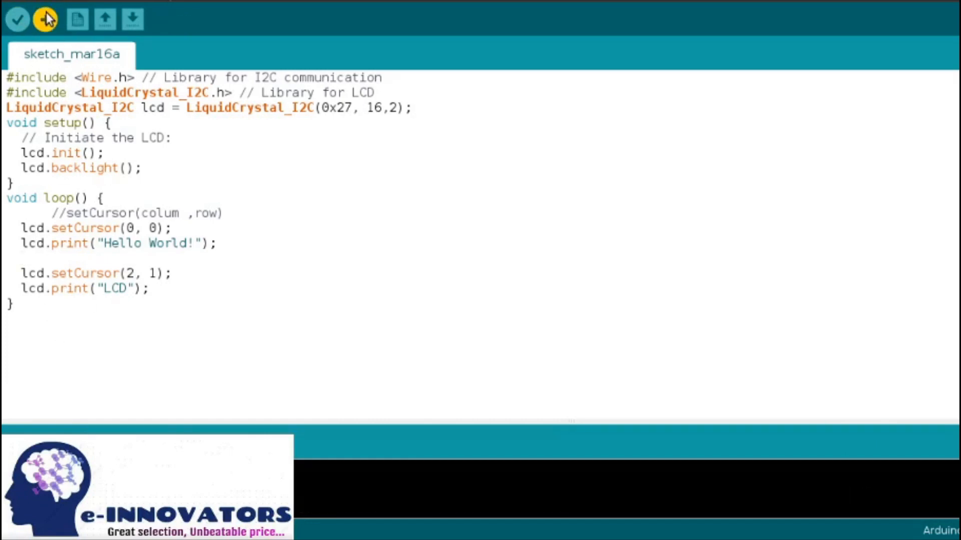
Step: Upload the LCD Hello World sketch to the board and watch the memory report
click(45, 19)
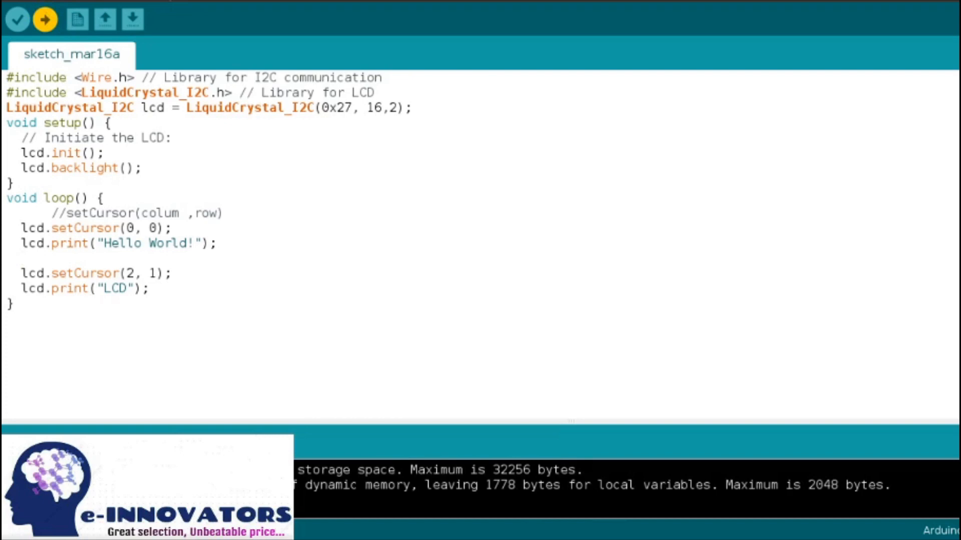